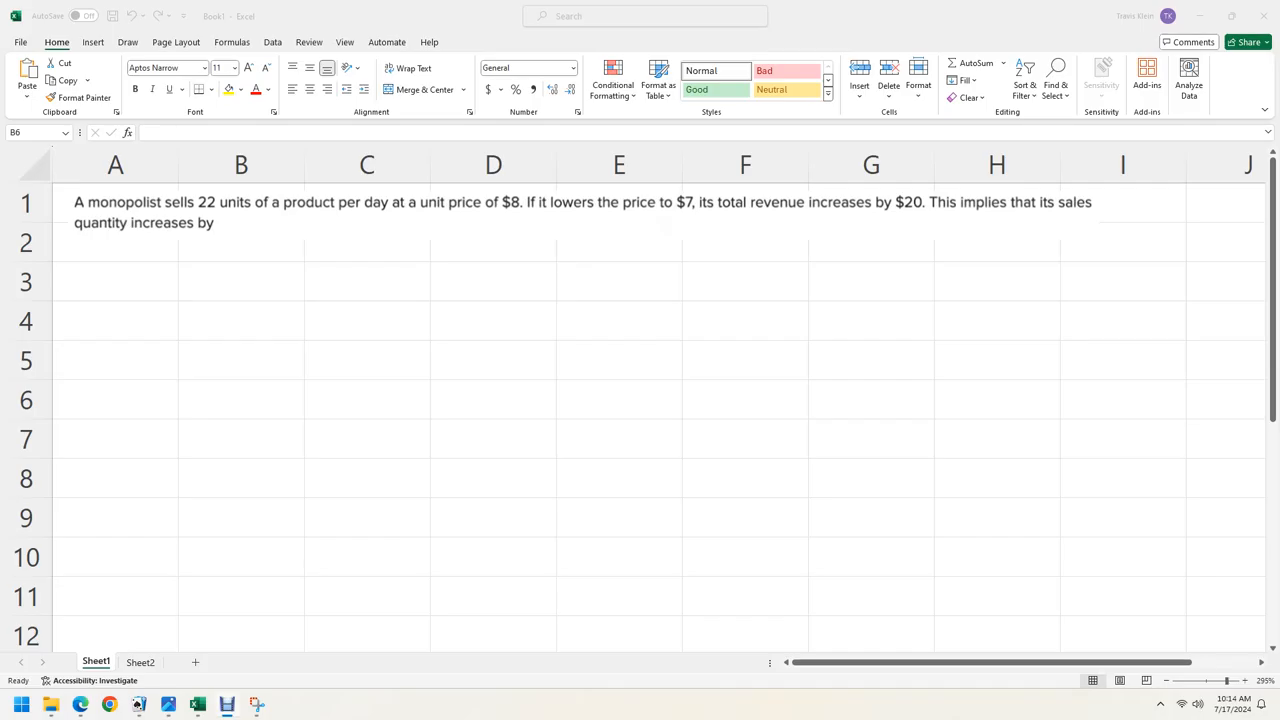
pyautogui.moveTo(160, 327)
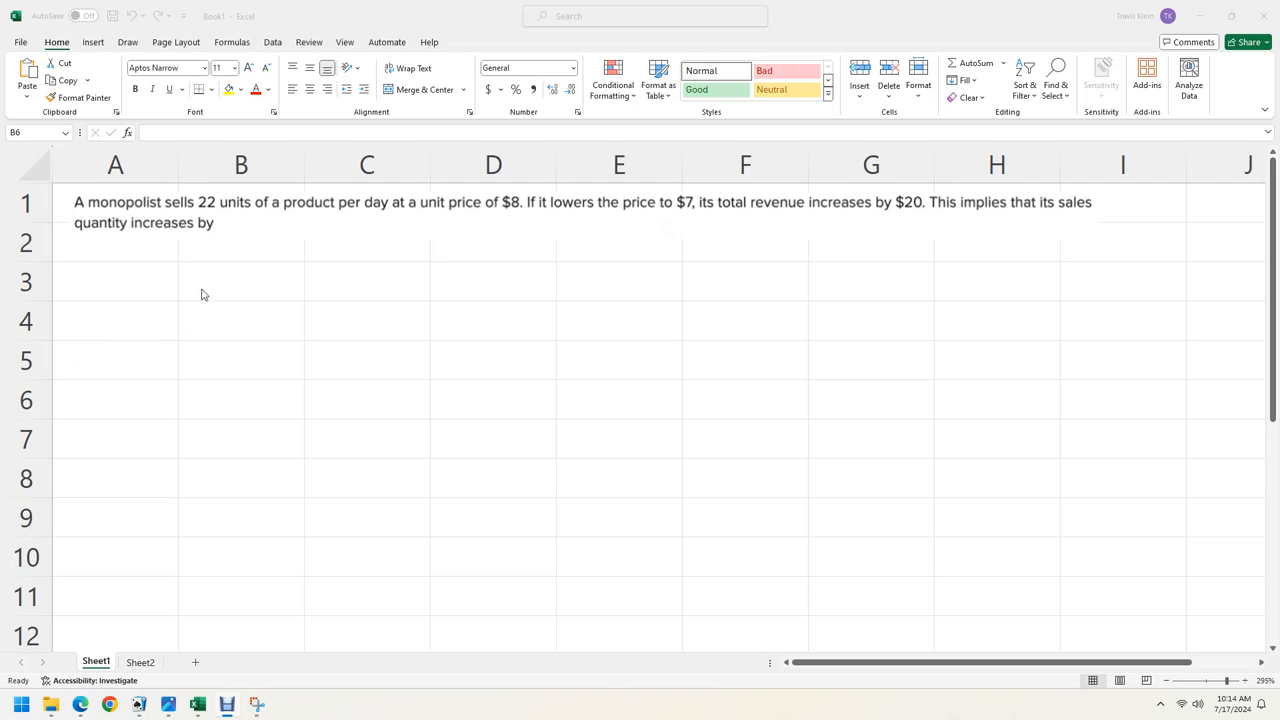
pyautogui.moveTo(216, 299)
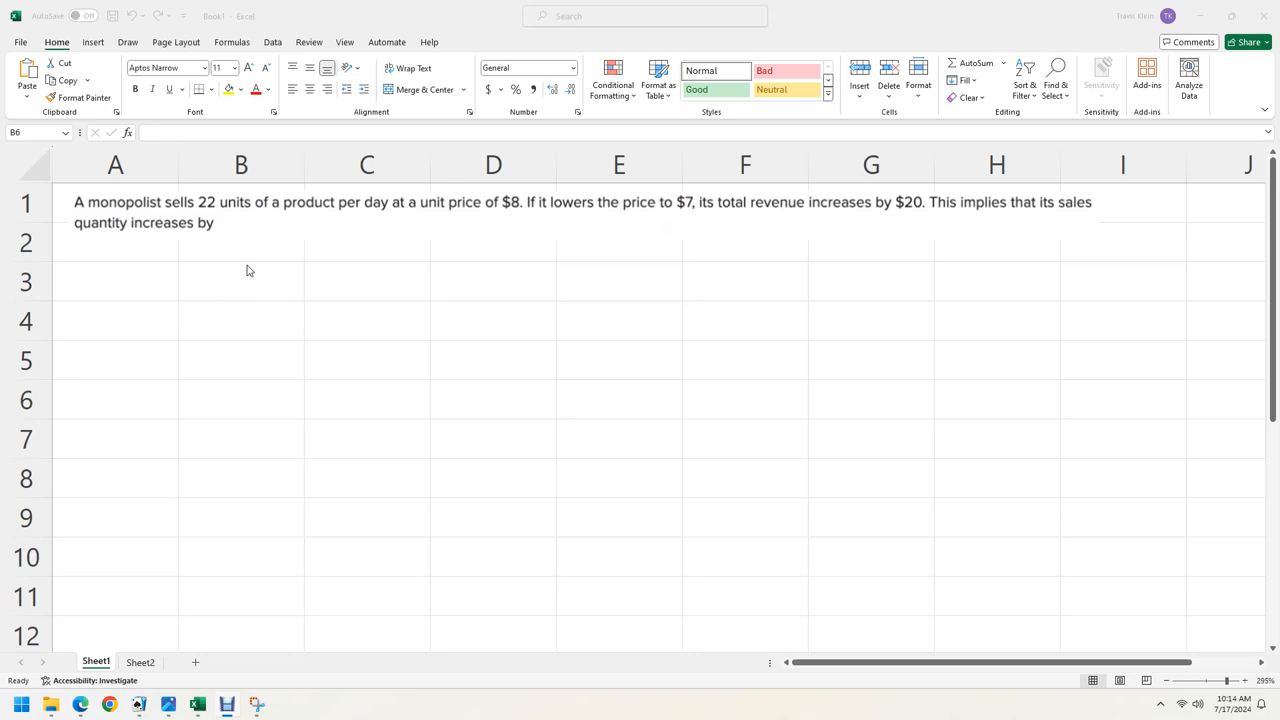
pyautogui.moveTo(133, 213)
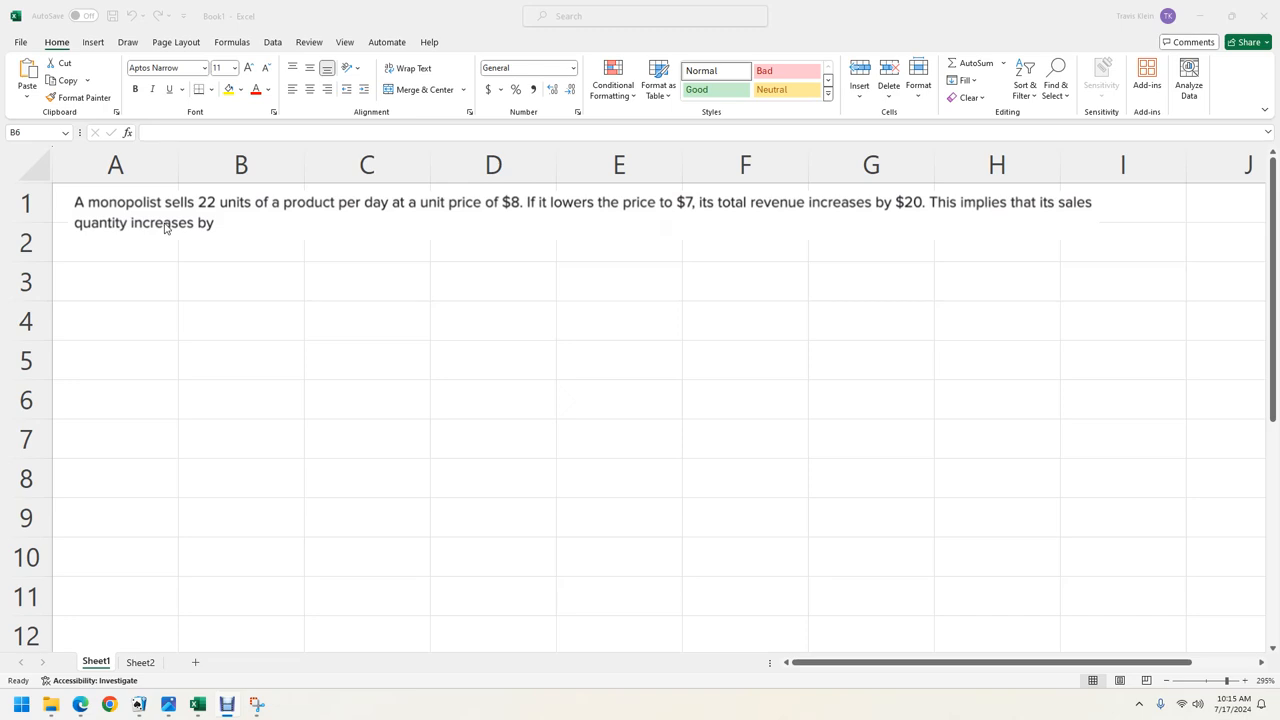
pyautogui.moveTo(386, 211)
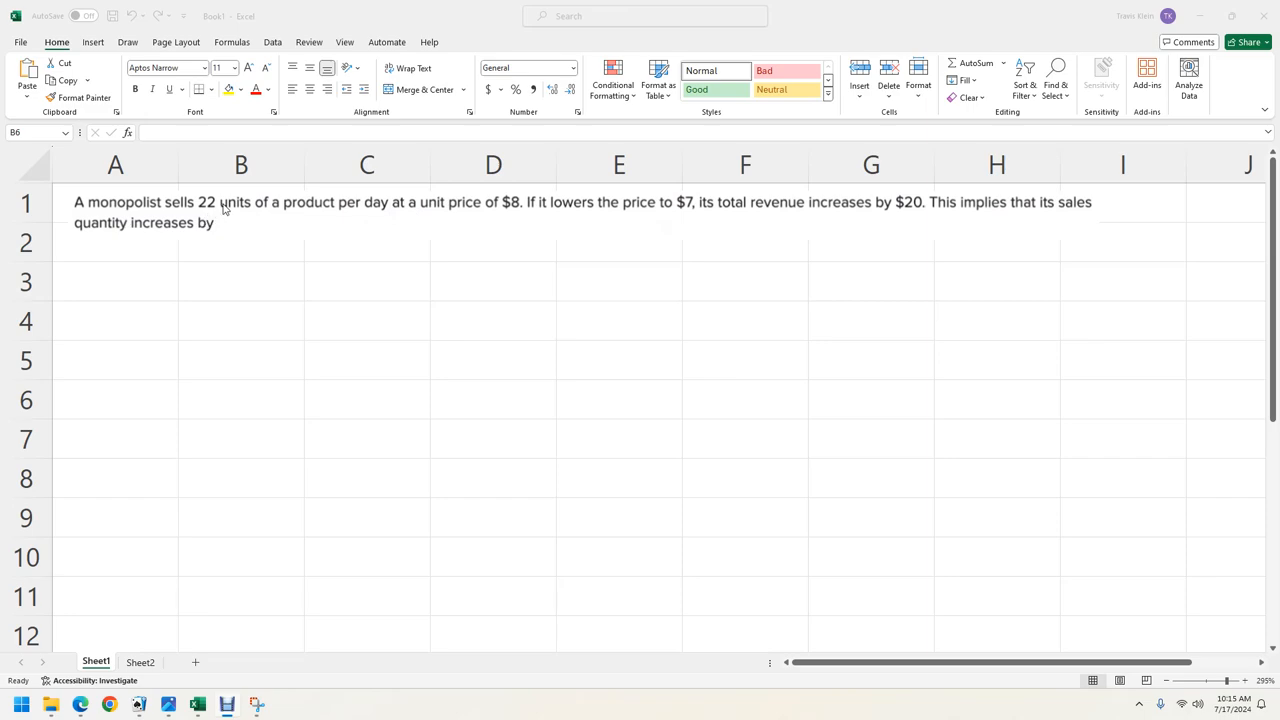
pyautogui.moveTo(514, 220)
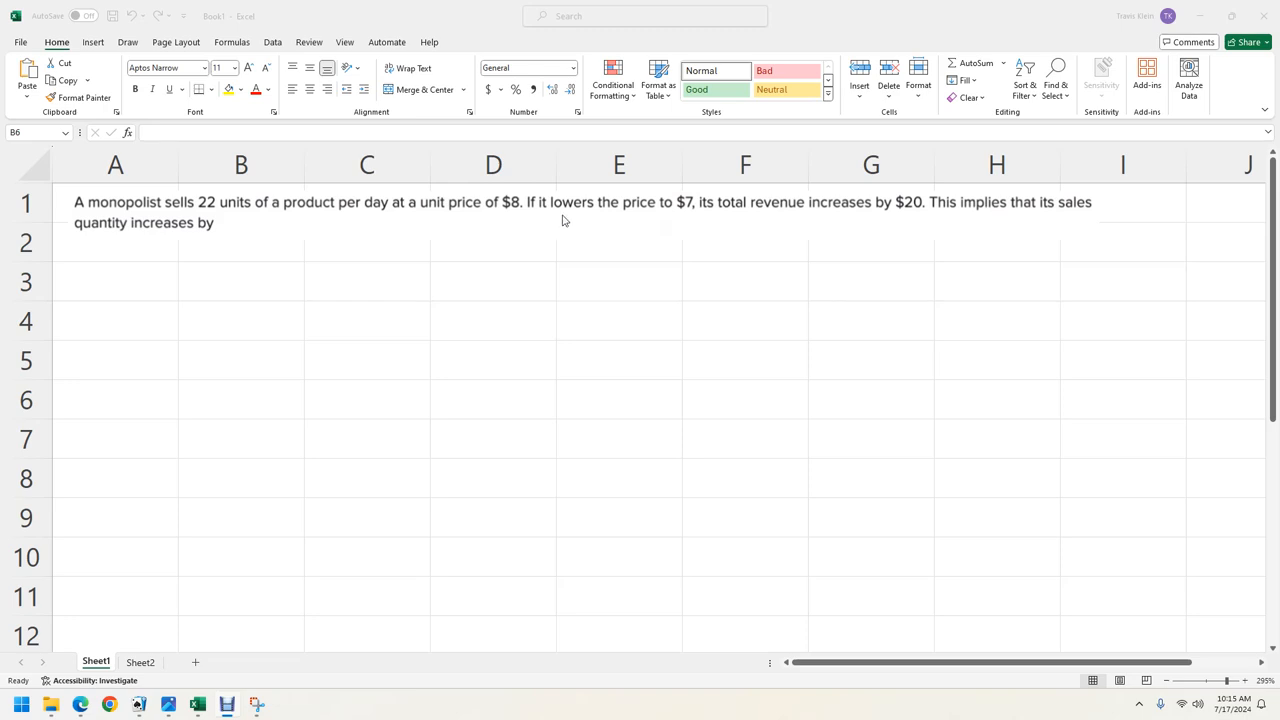
pyautogui.moveTo(800, 228)
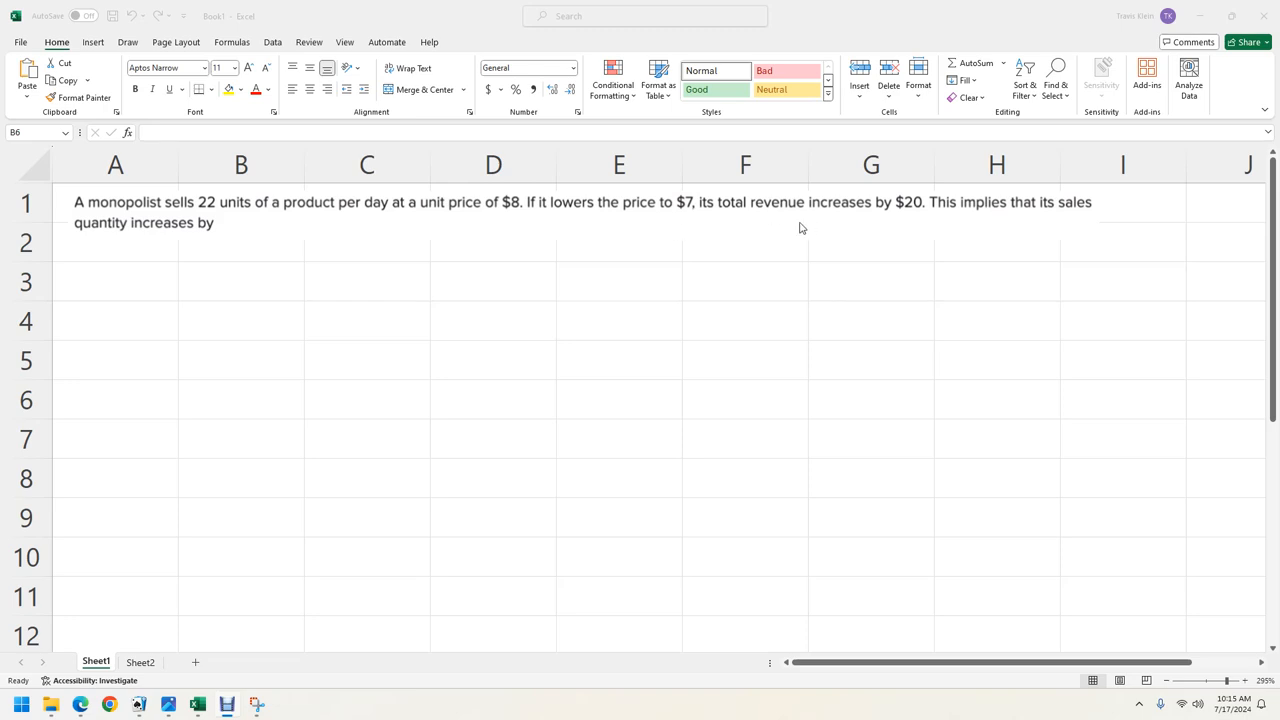
pyautogui.moveTo(165, 480)
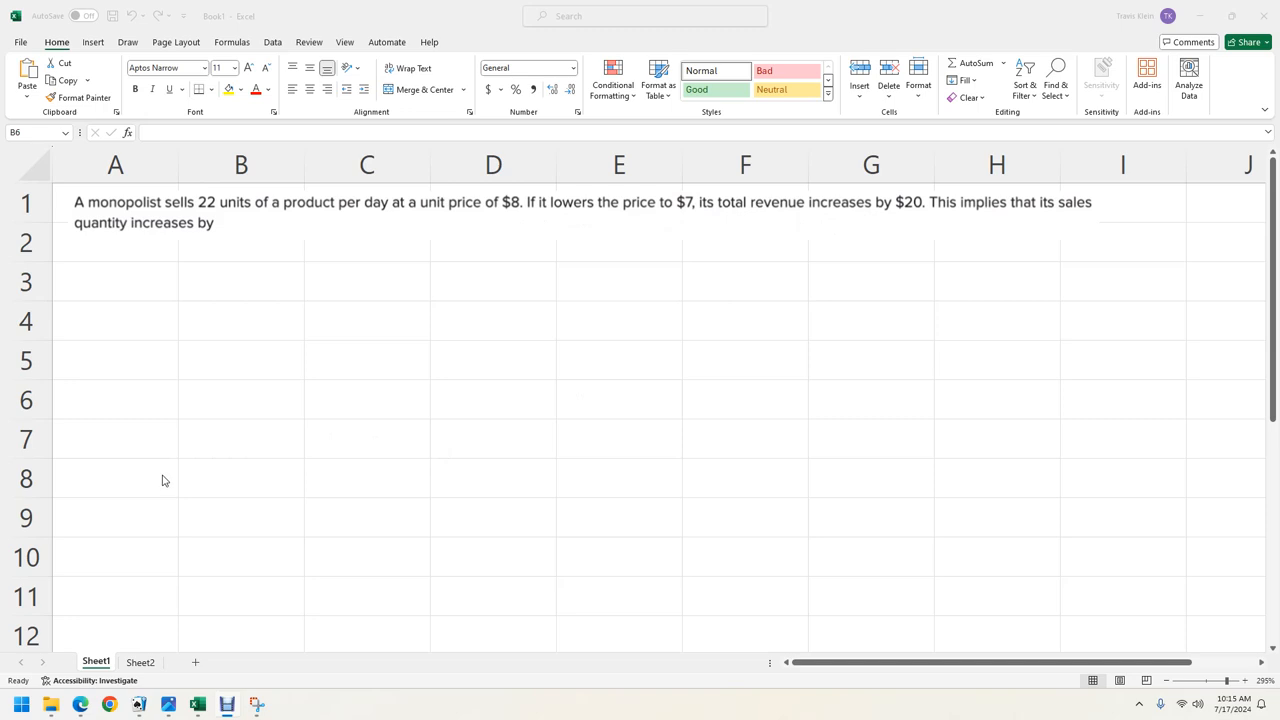
# - Enter the total revenue note 'TR = P*Q' in cell B8
pyautogui.write('TR = P')
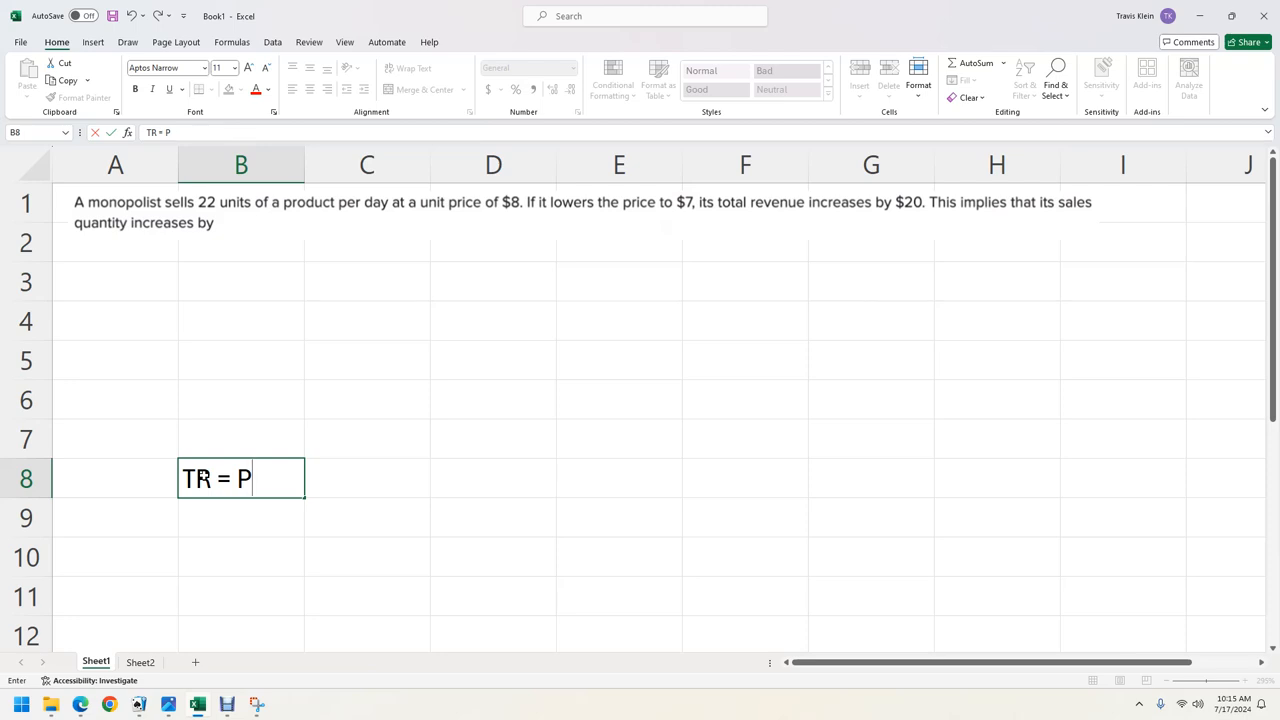
pyautogui.write('*Q')
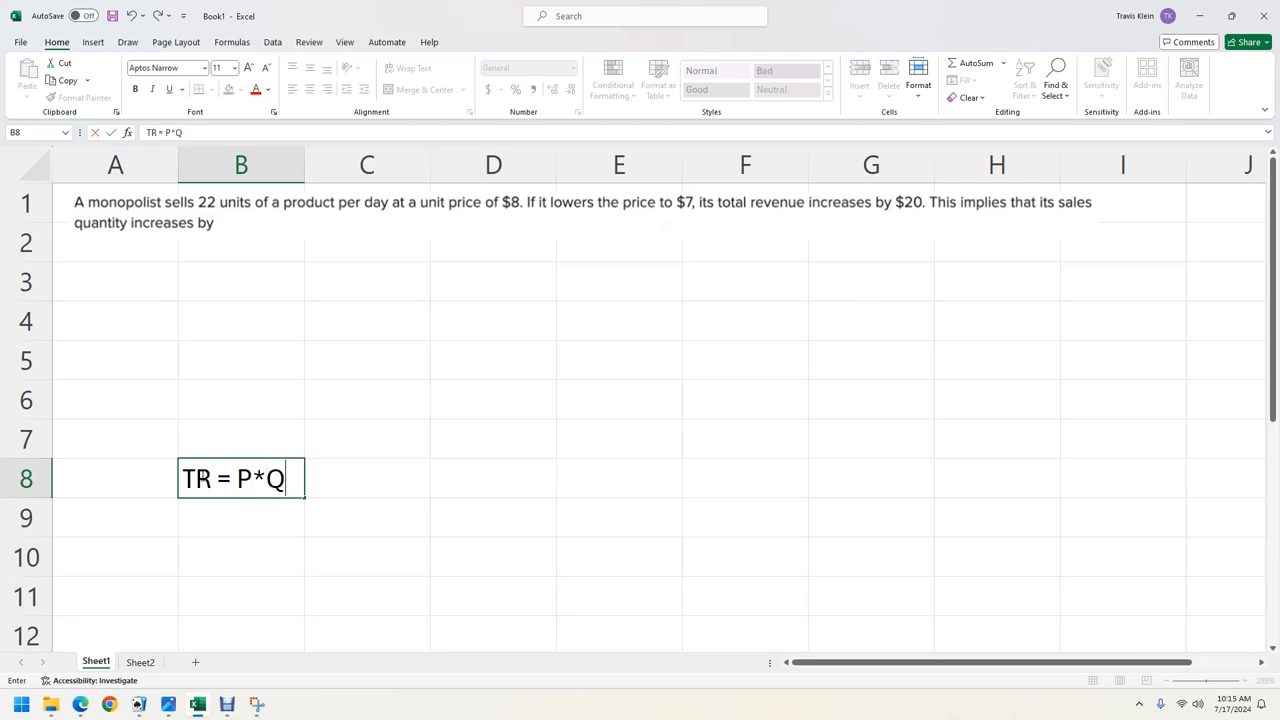
pyautogui.click(240, 281)
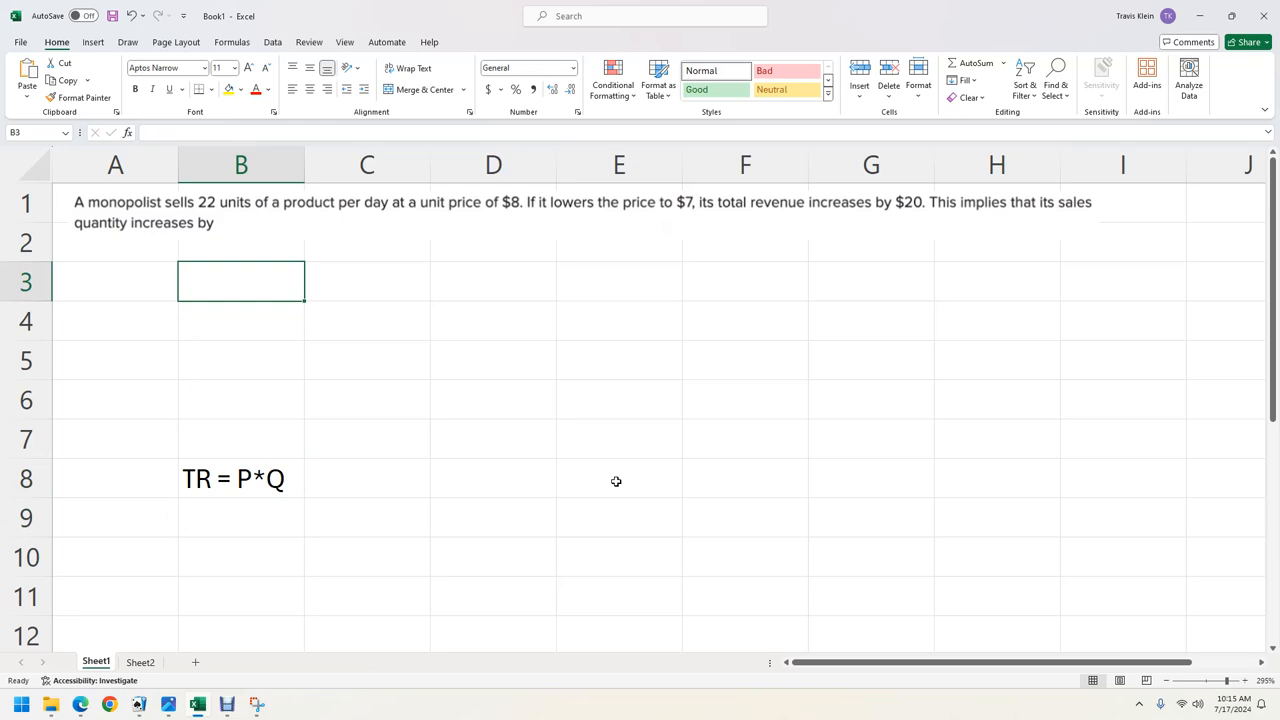
# - Enter Price, Quantity, Total Revenue headers in B3:D3, widen column D, and apply All Borders
pyautogui.write('Pric')
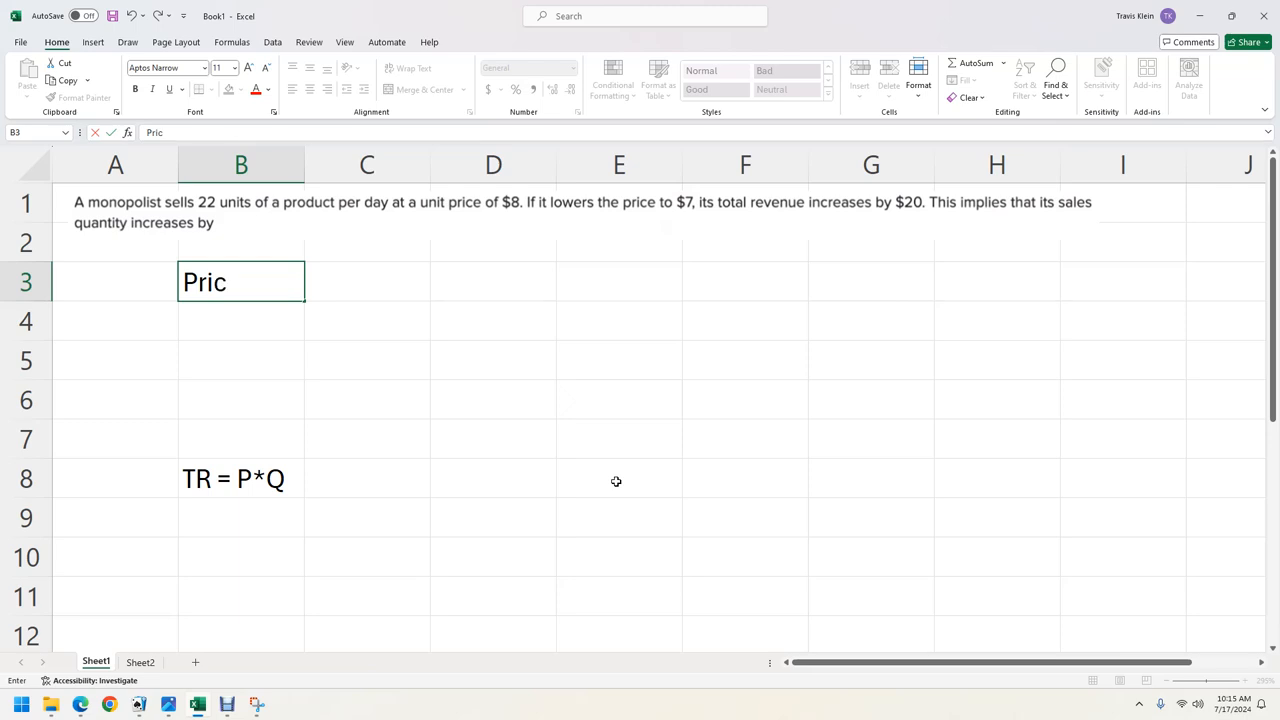
pyautogui.write('Q')
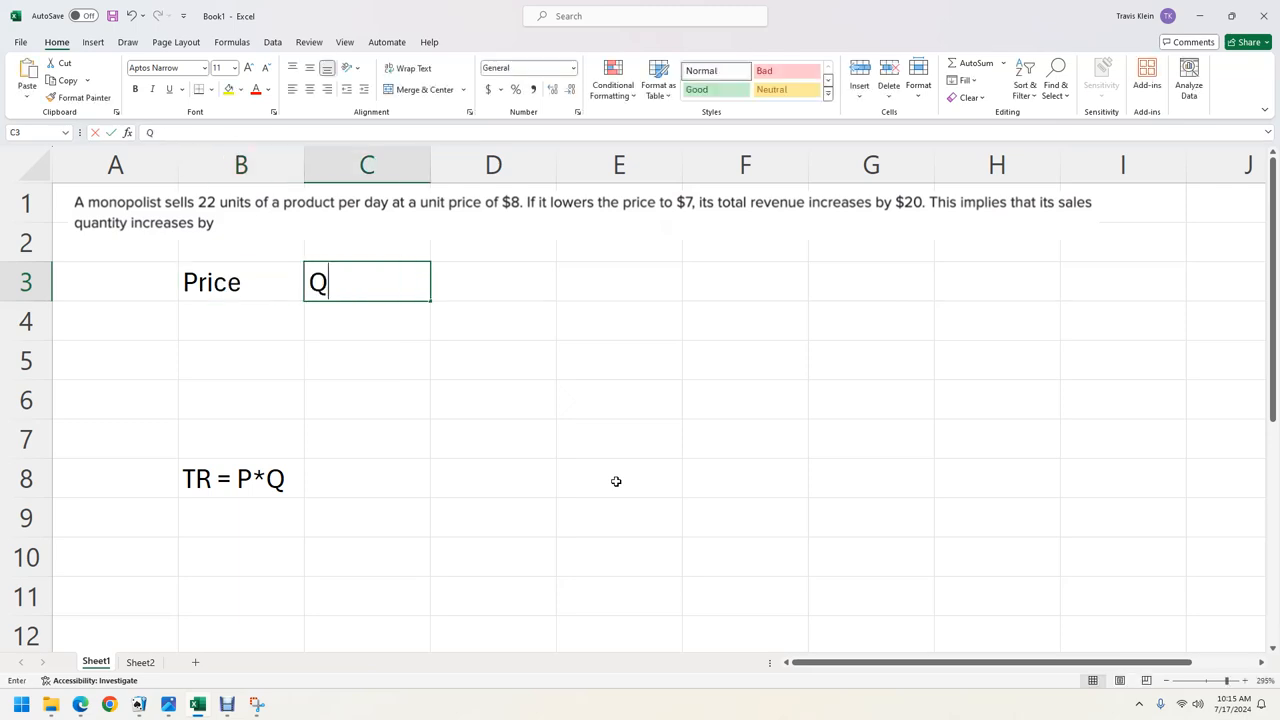
pyautogui.write('uantity')
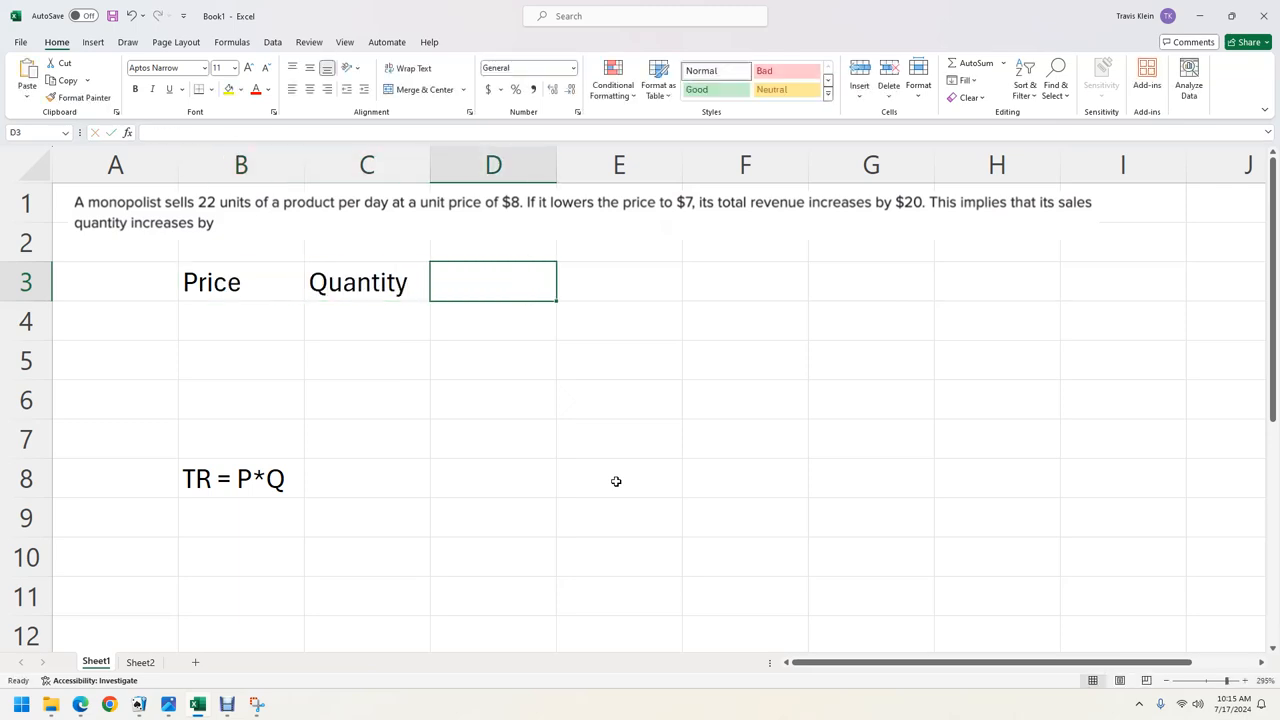
pyautogui.write('Total Revenue')
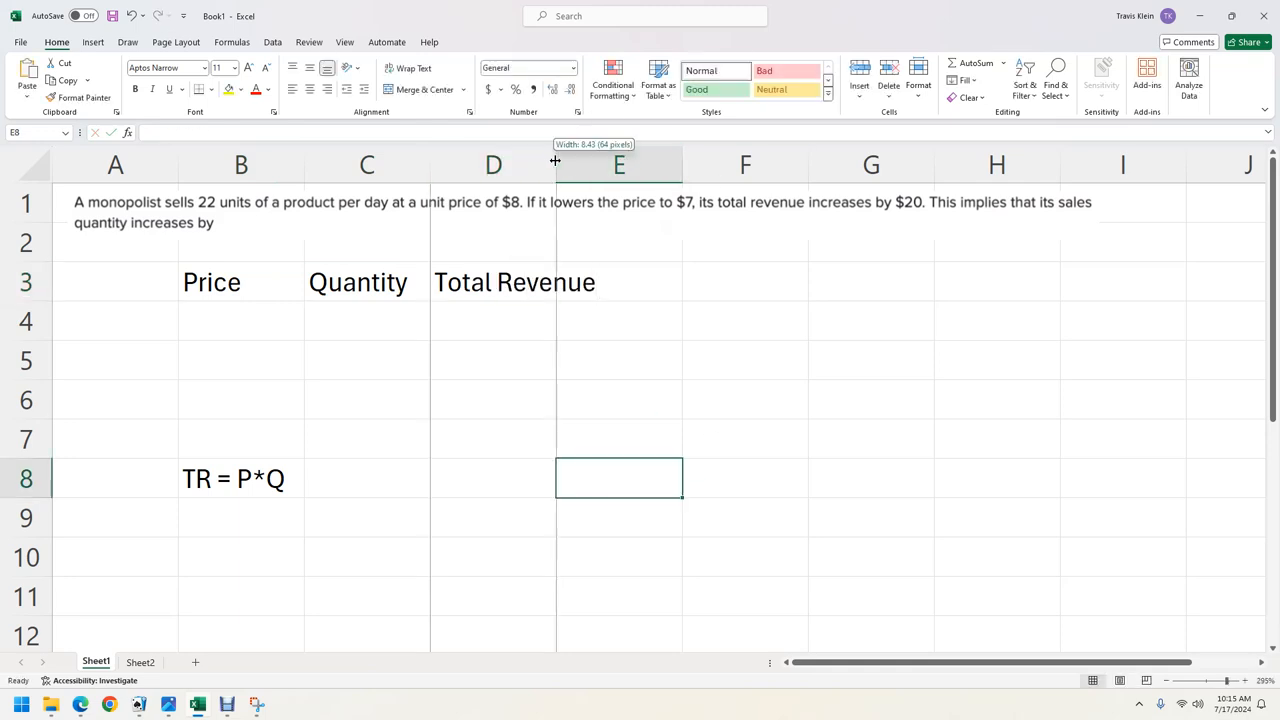
pyautogui.moveTo(555, 164); pyautogui.dragTo(600, 164)
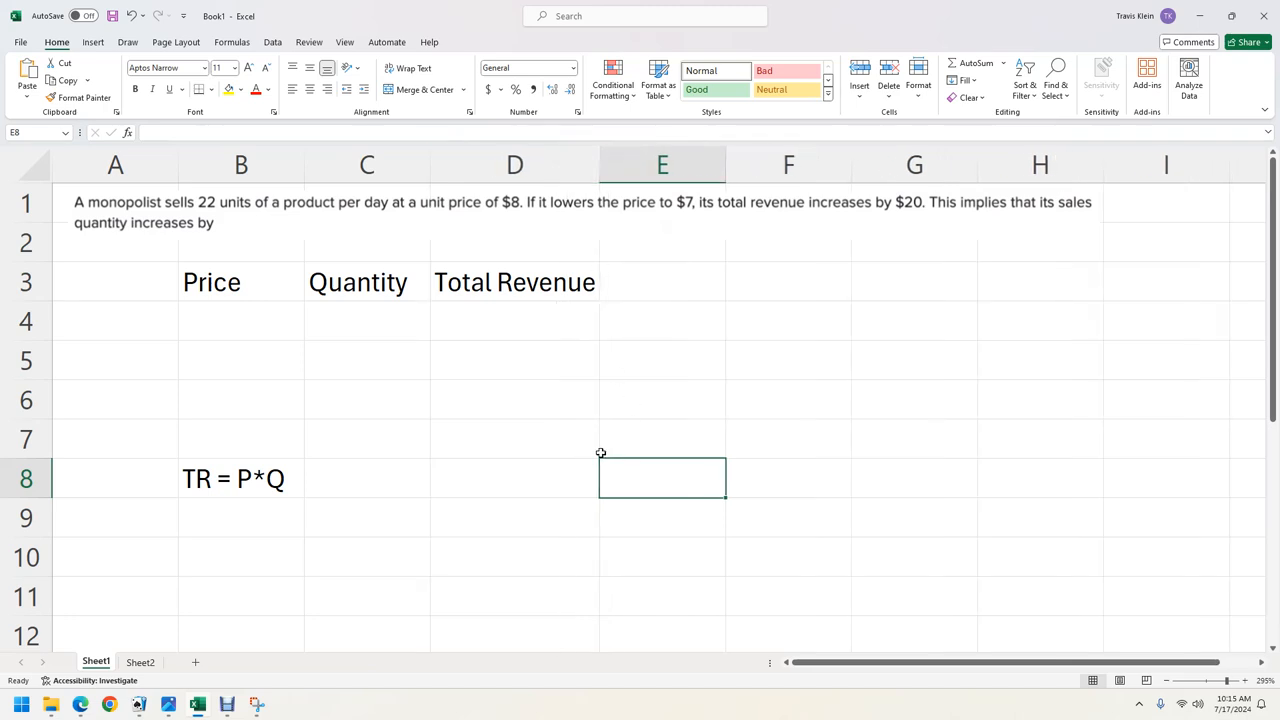
pyautogui.moveTo(480, 432)
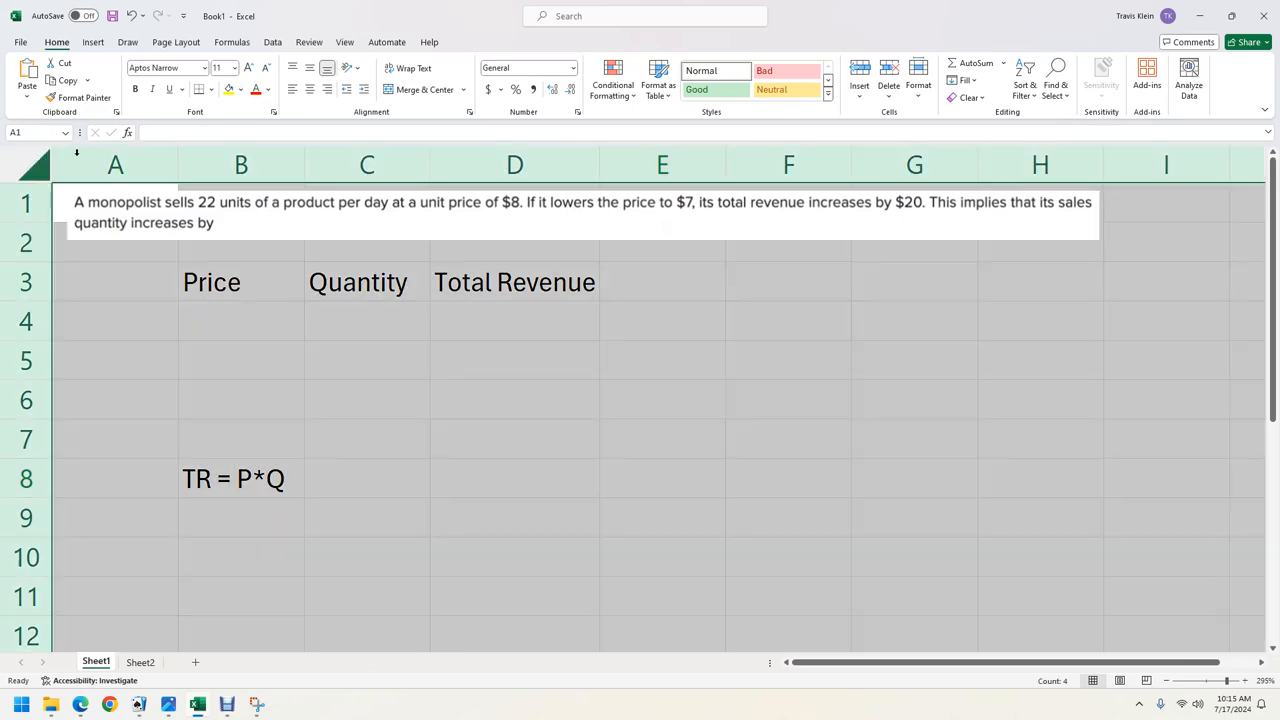
pyautogui.click(200, 89)
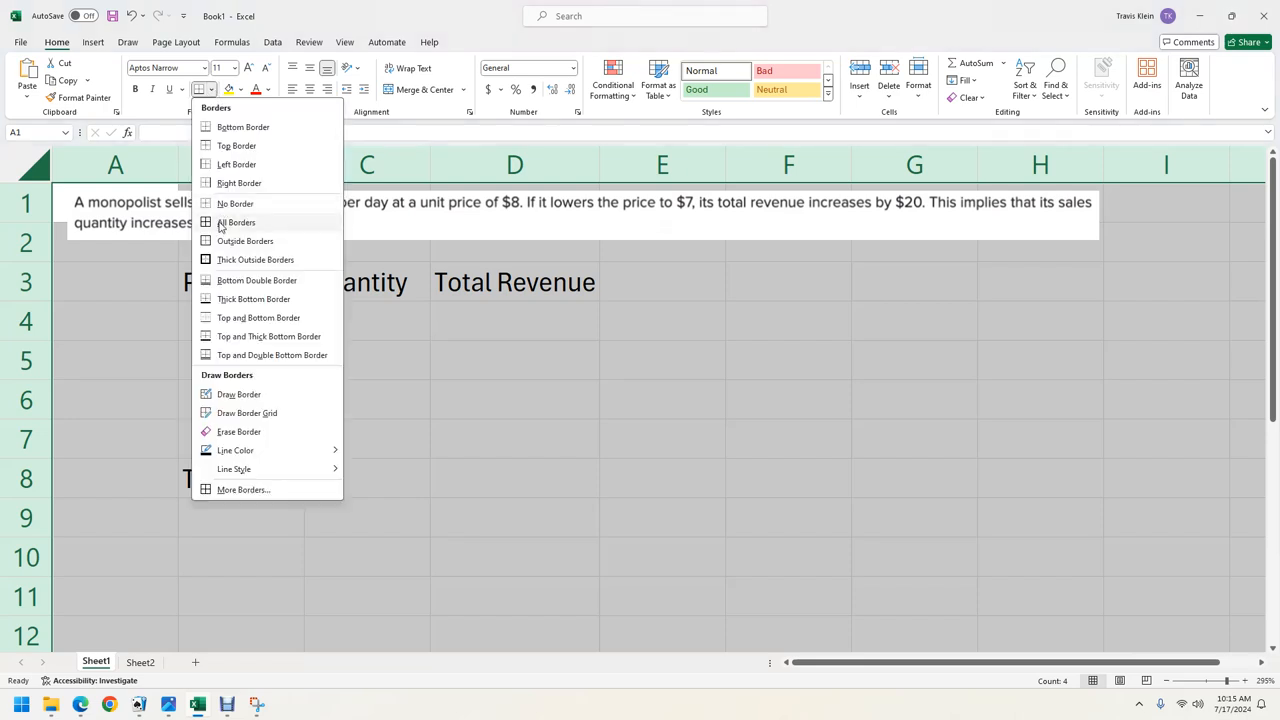
pyautogui.click(236, 222)
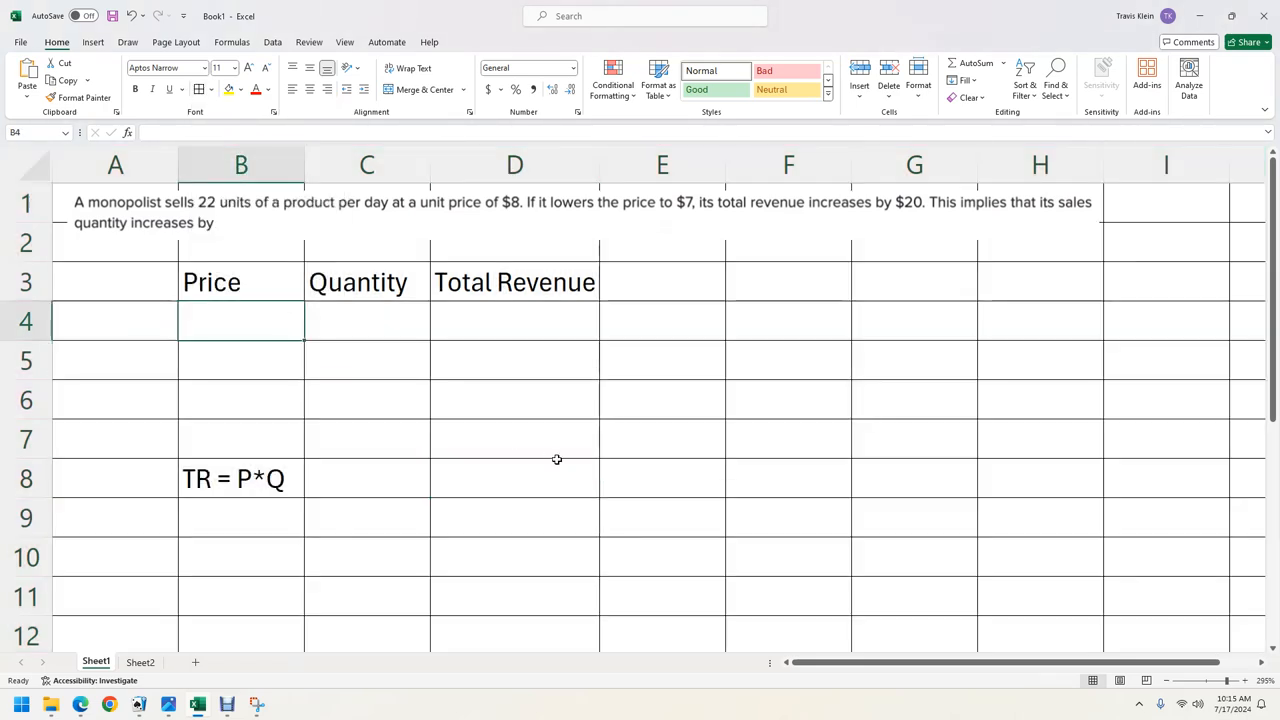
# - Enter price 8 in B4 as Accounting format $8.00 and quantity 22 in C4
pyautogui.write('8')
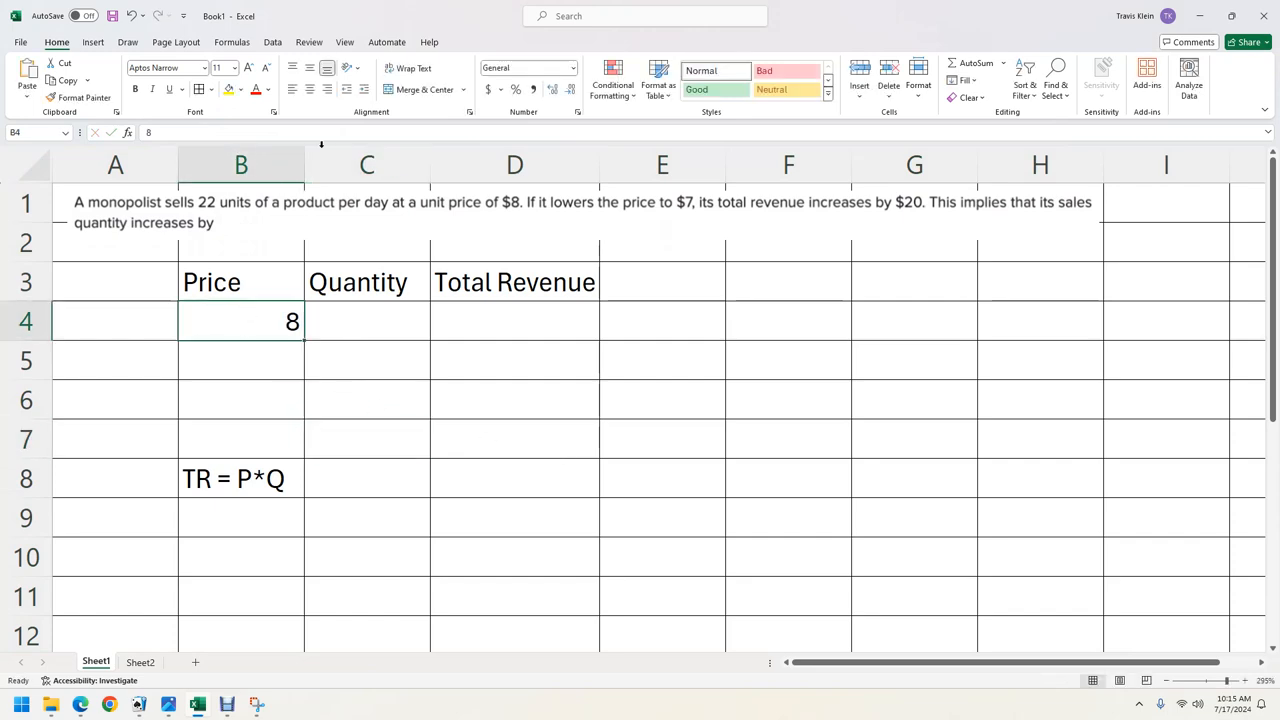
pyautogui.click(241, 360)
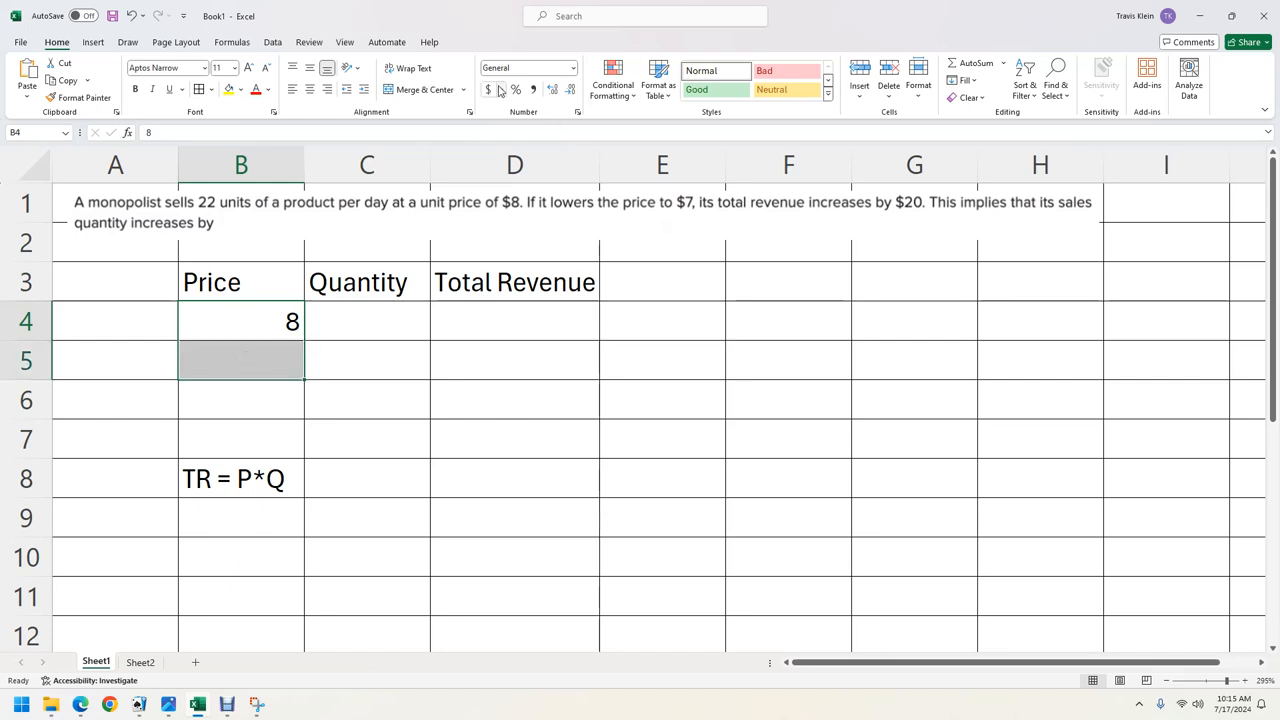
pyautogui.click(488, 89)
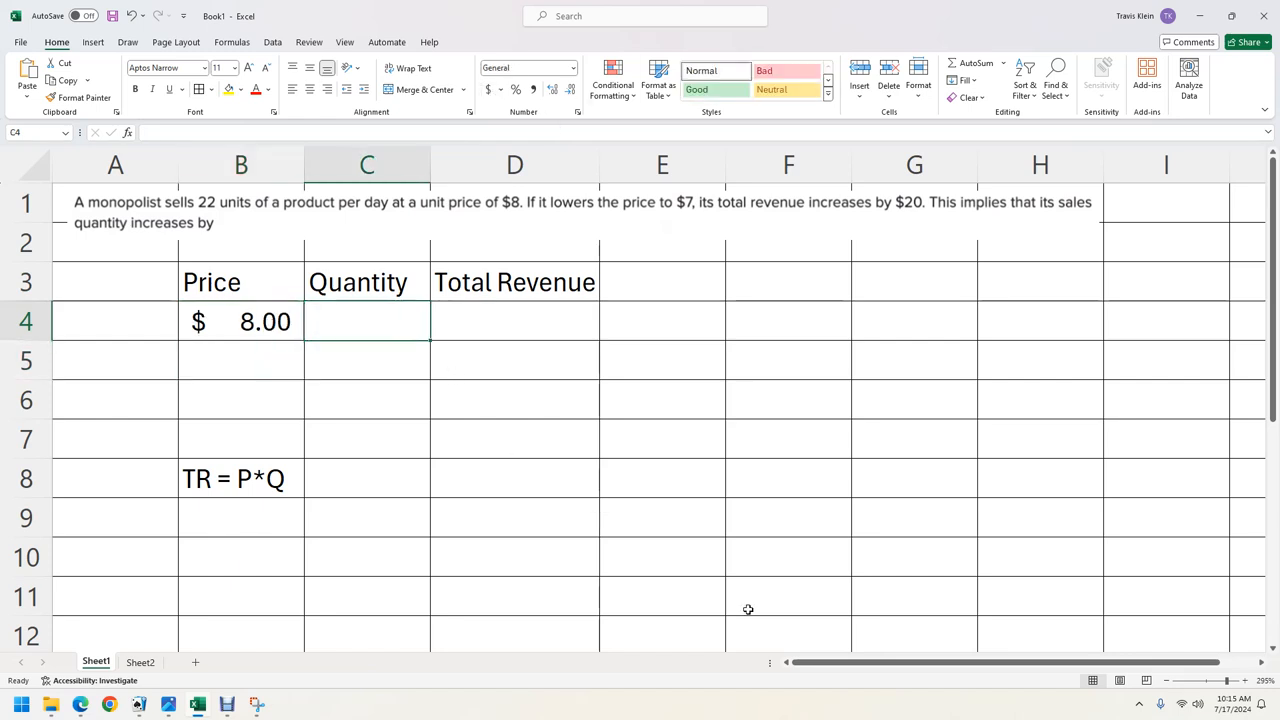
pyautogui.write('22')
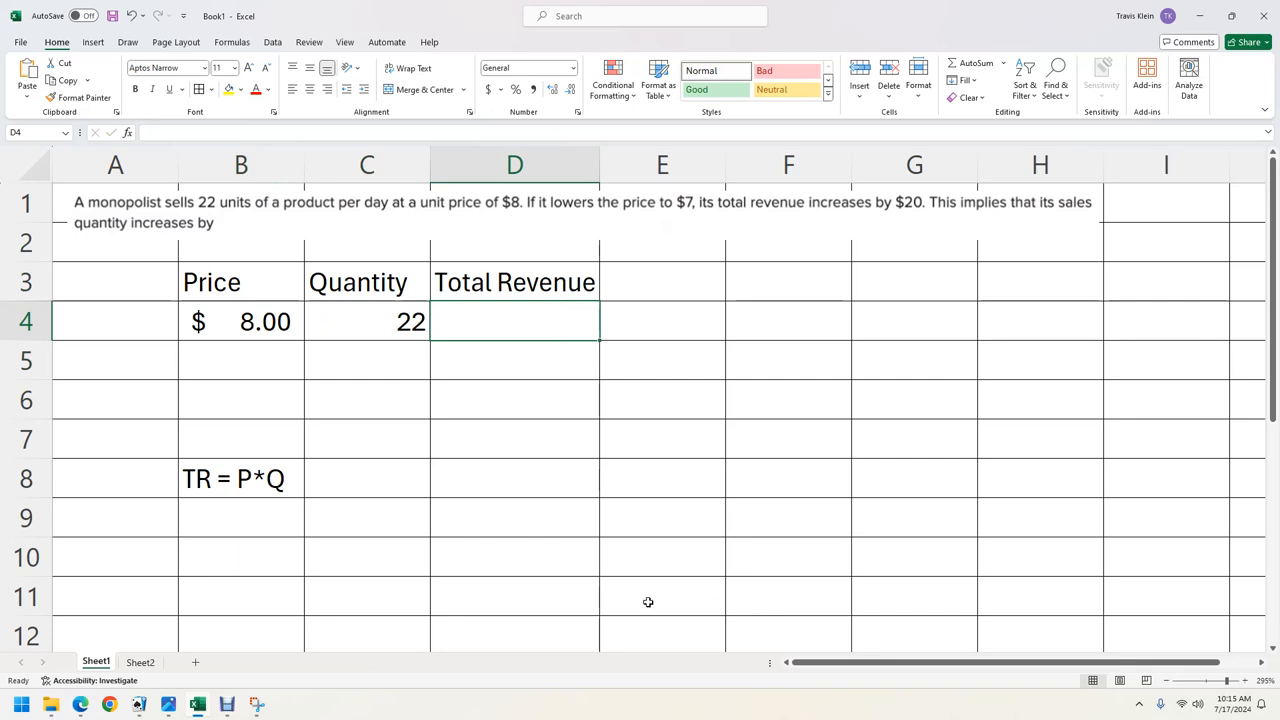
pyautogui.moveTo(728, 543)
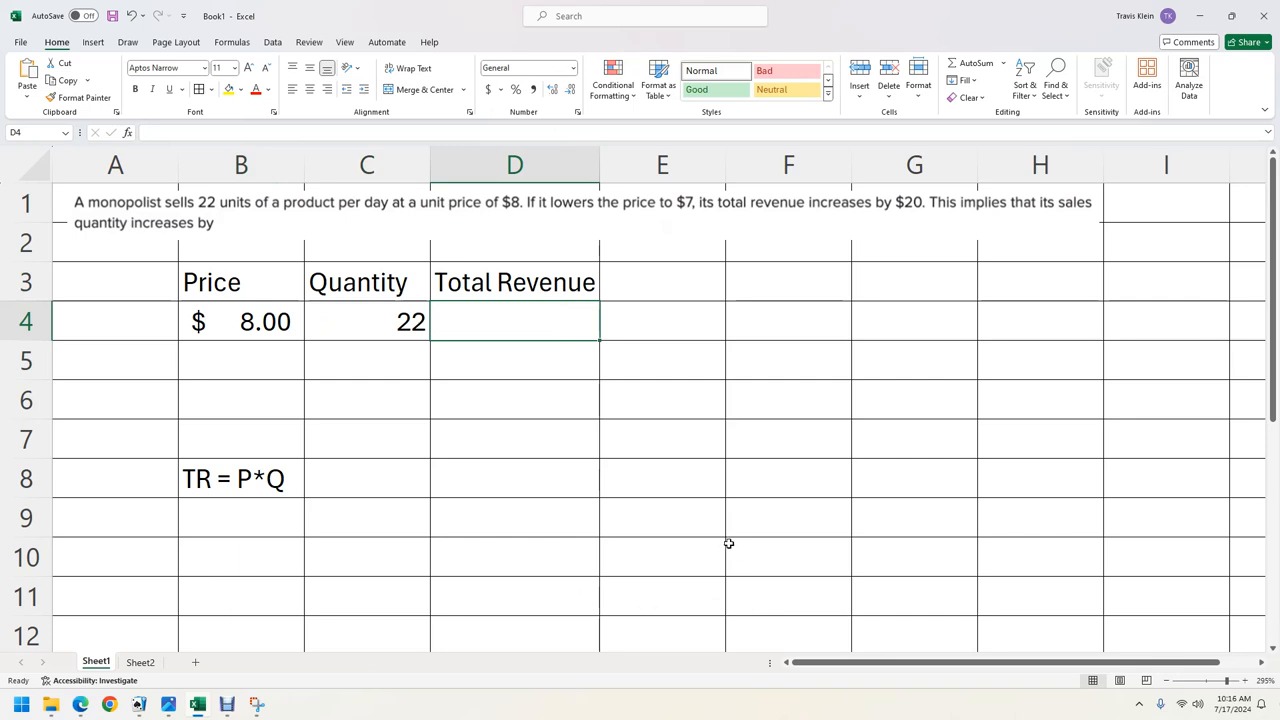
pyautogui.moveTo(588, 438)
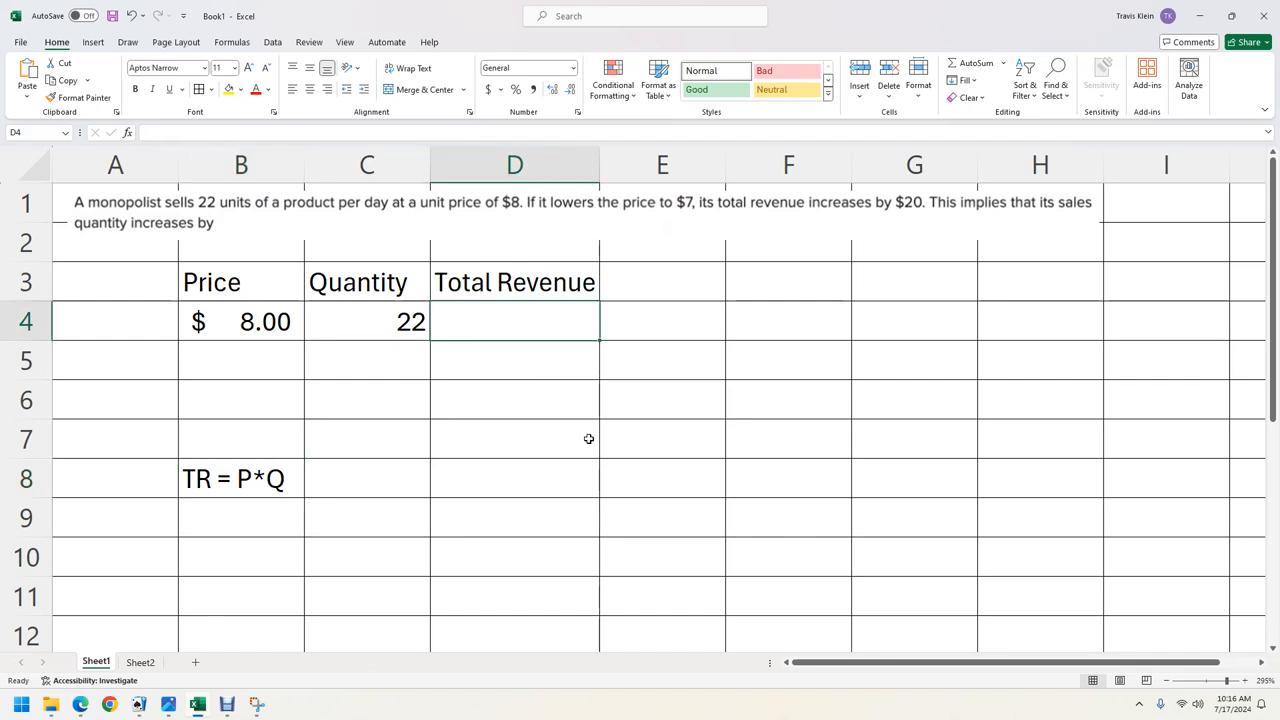
# - Enter =B4*C4 in D4 so total revenue shows $176.00
pyautogui.write('=')
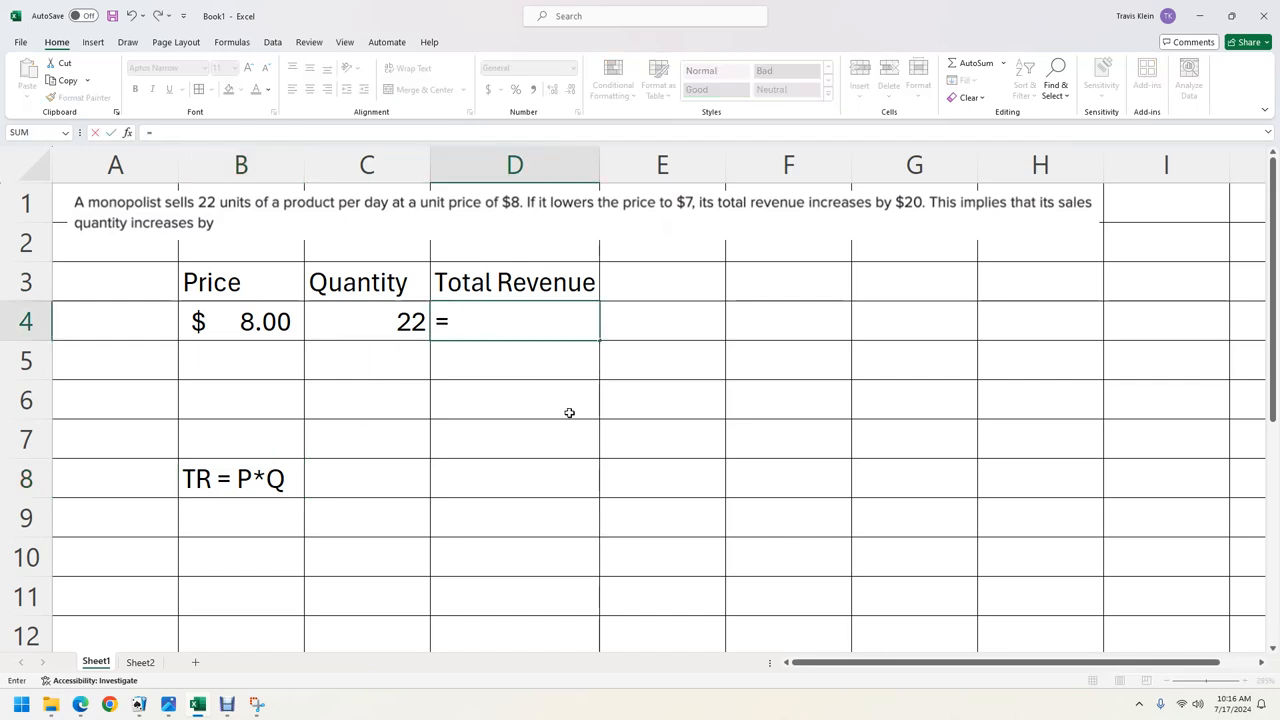
pyautogui.click(240, 321)
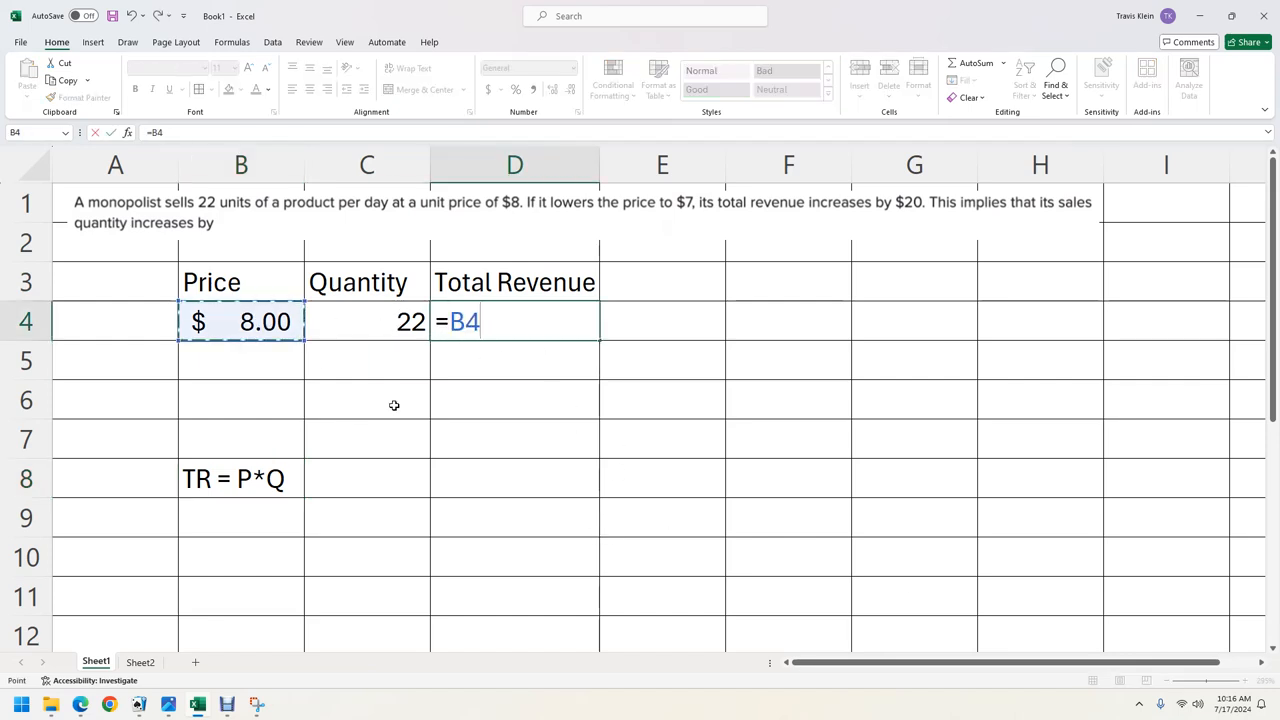
pyautogui.write('*')
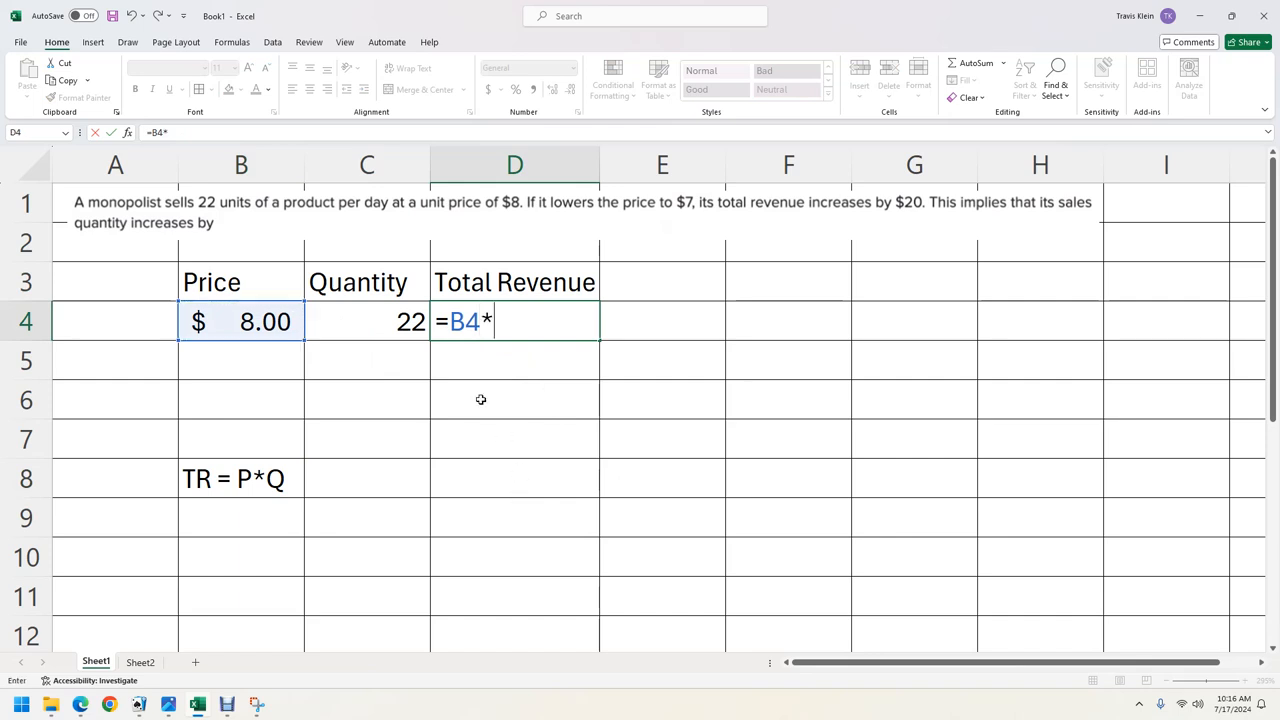
pyautogui.click(367, 321)
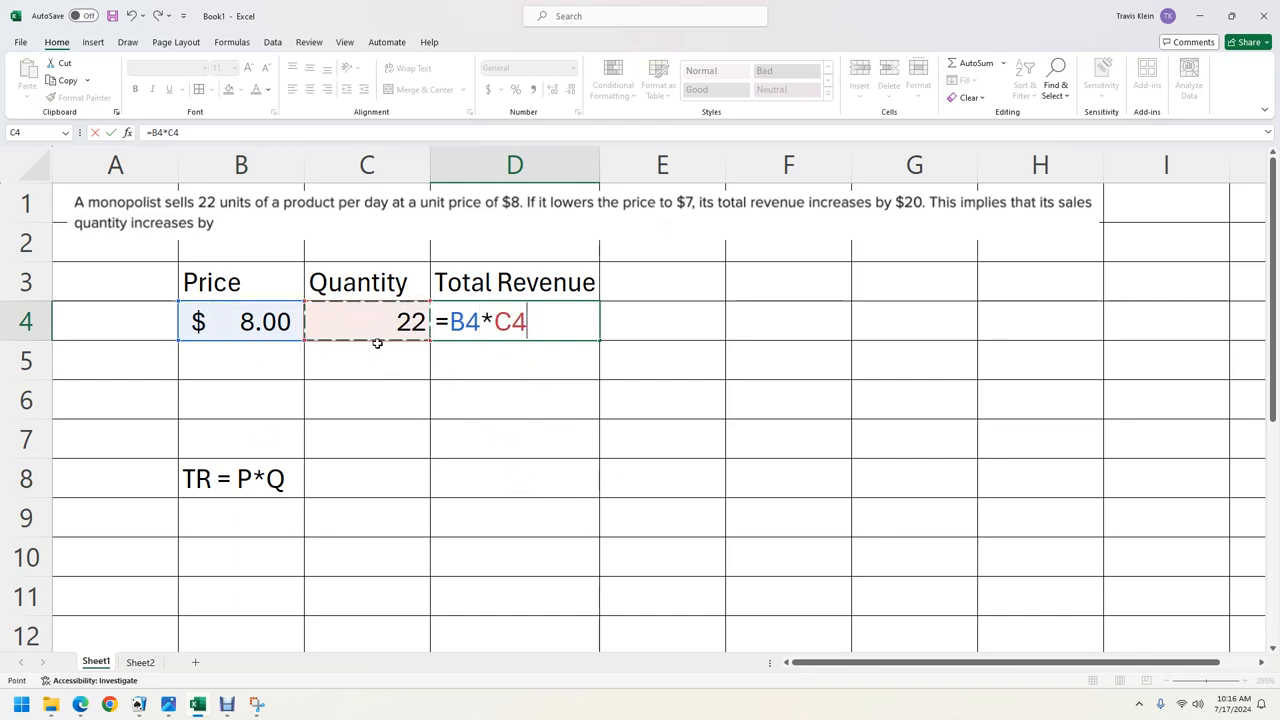
pyautogui.press('enter')
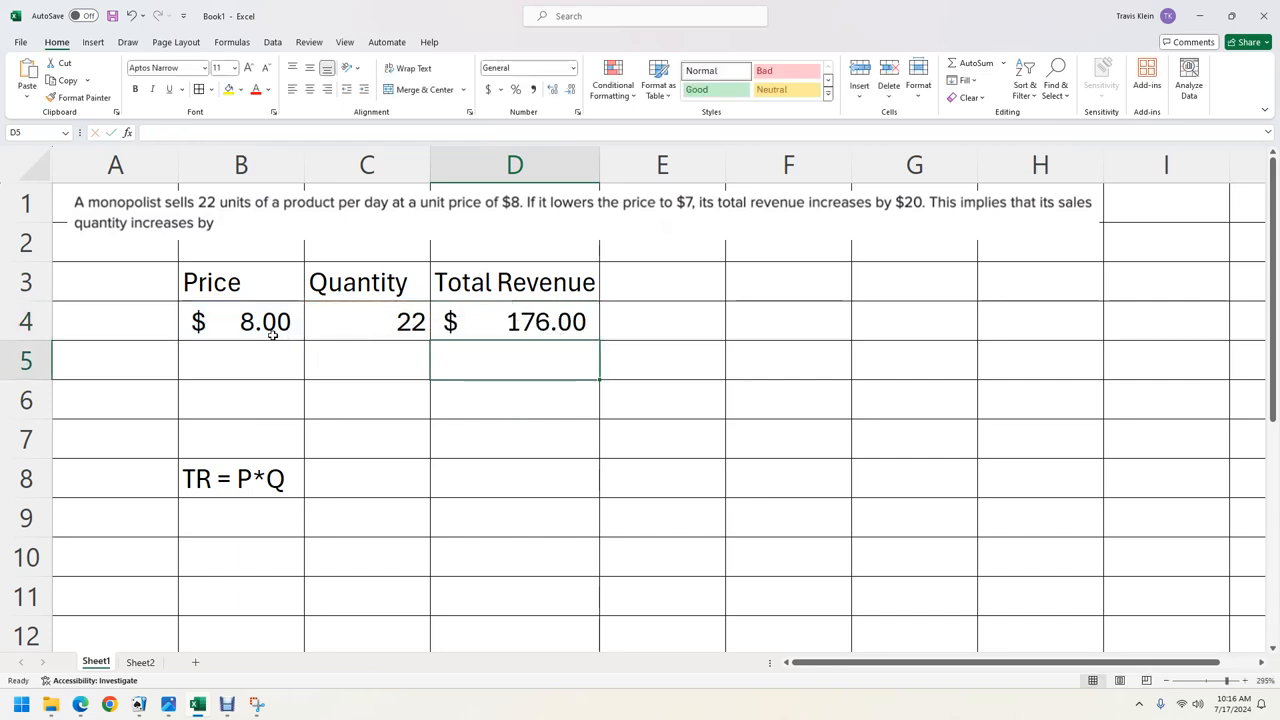
pyautogui.moveTo(577, 332)
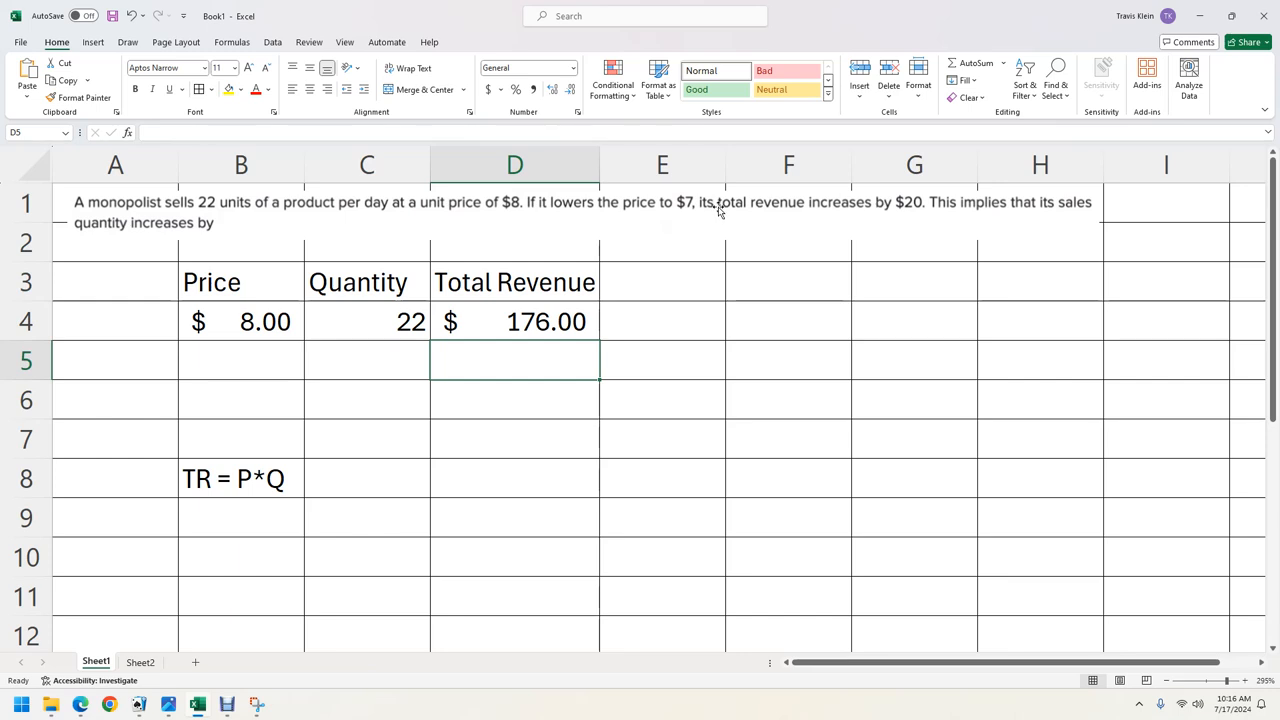
# - Enter price 7.00 in B5 and revenue formula =D4+20 giving $196.00 in D5
pyautogui.write('7.00')
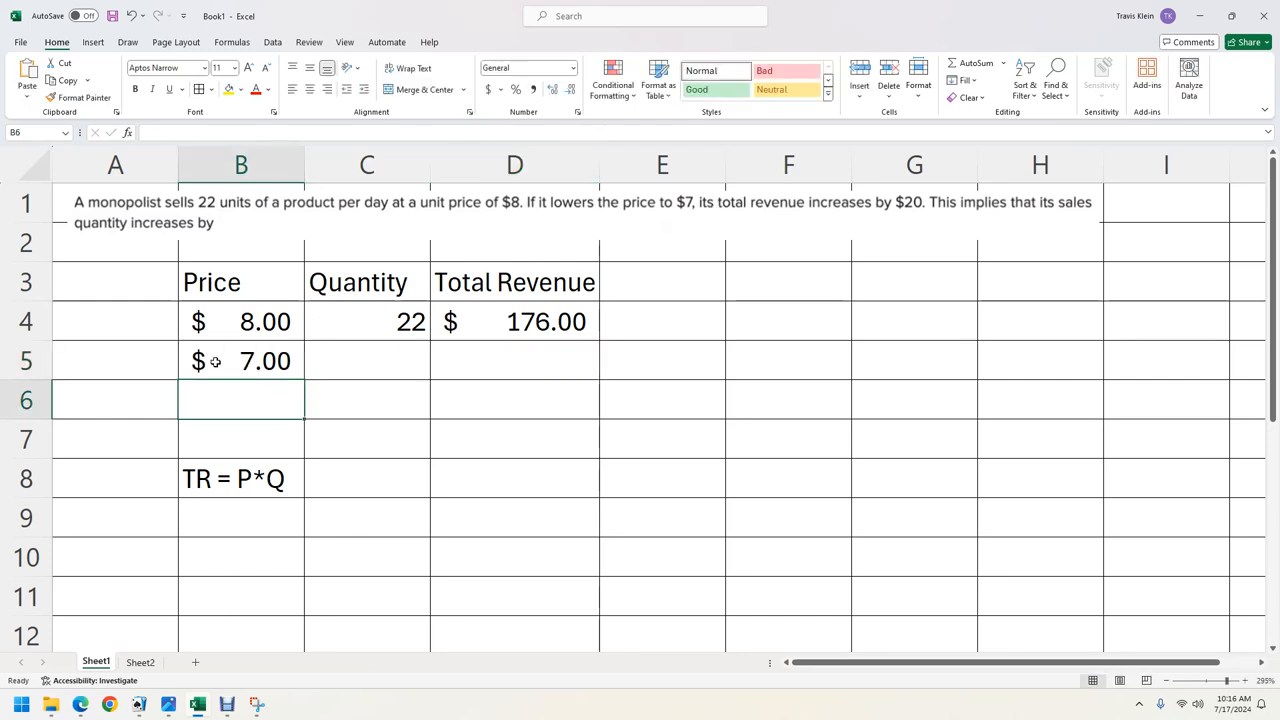
pyautogui.moveTo(918, 222)
pyautogui.write('=')
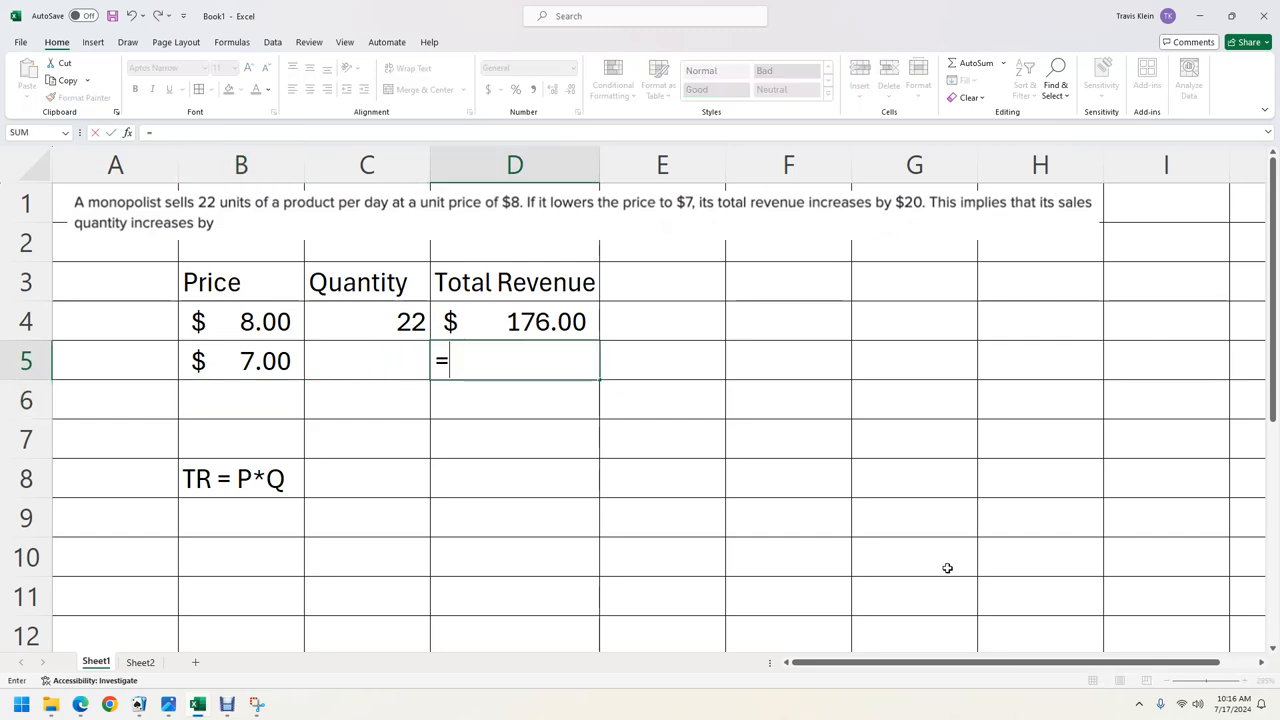
pyautogui.click(514, 321)
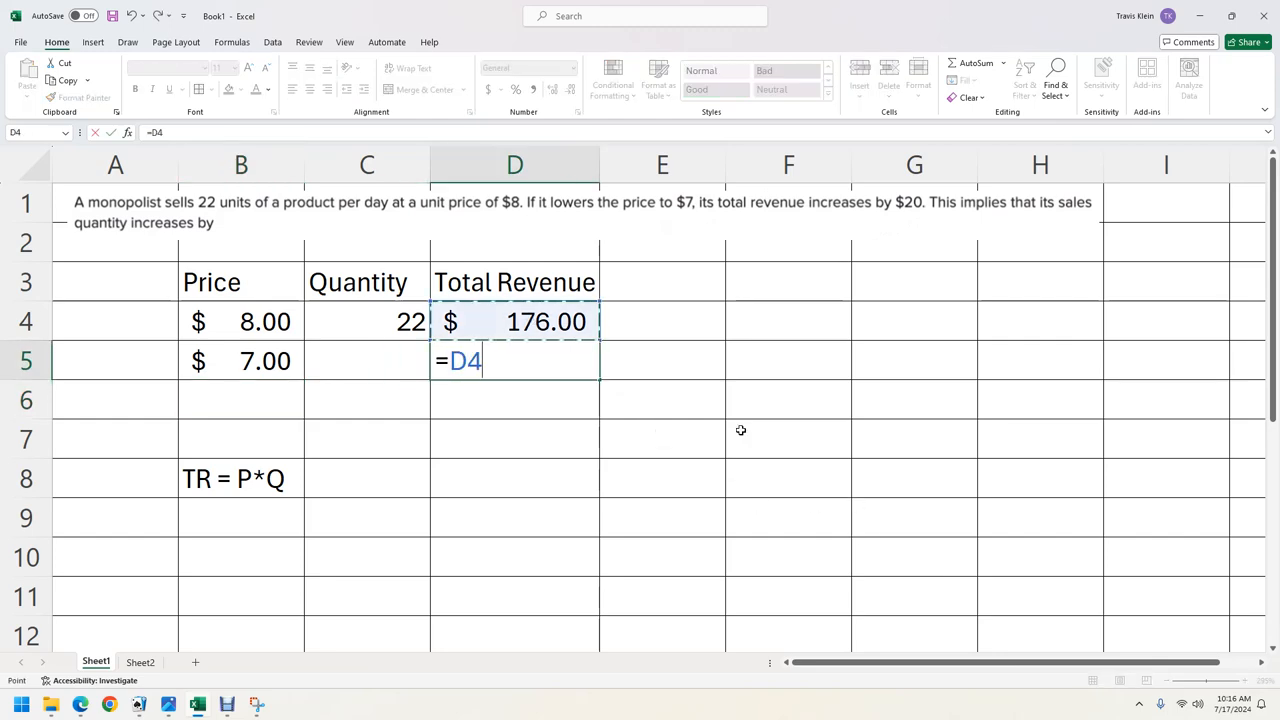
pyautogui.write('+20')
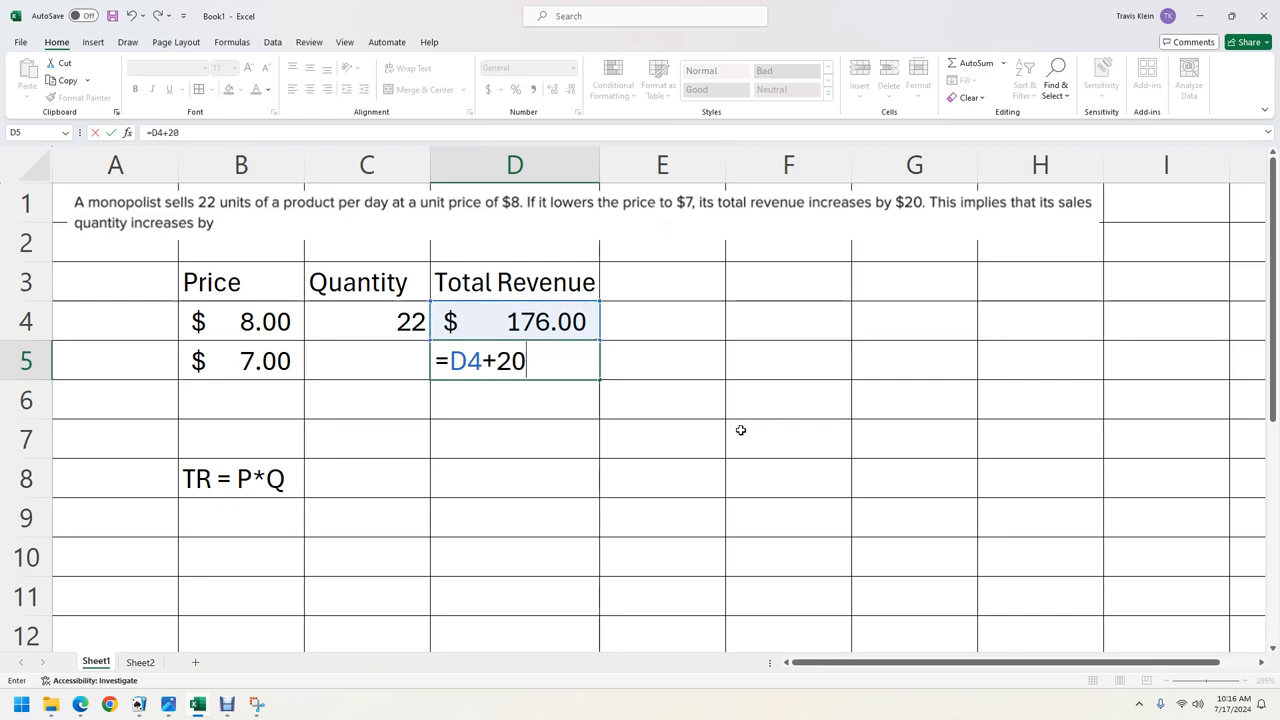
pyautogui.press('enter')
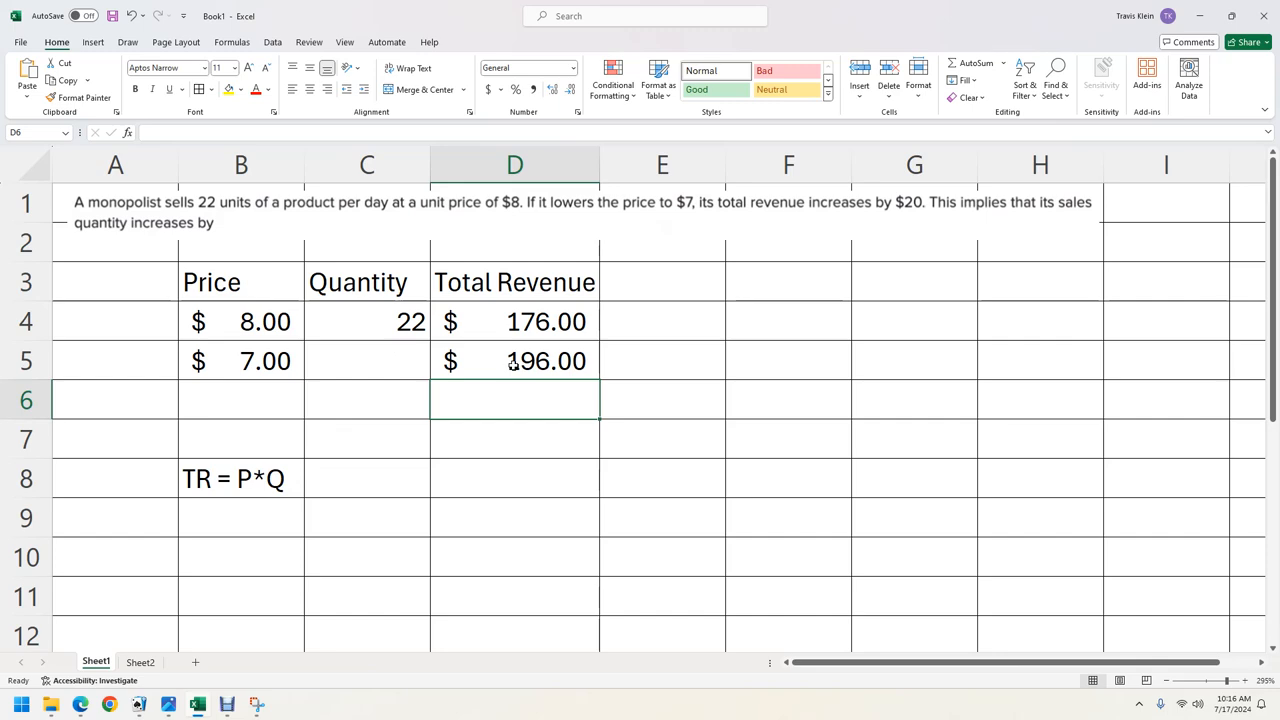
pyautogui.moveTo(200, 488)
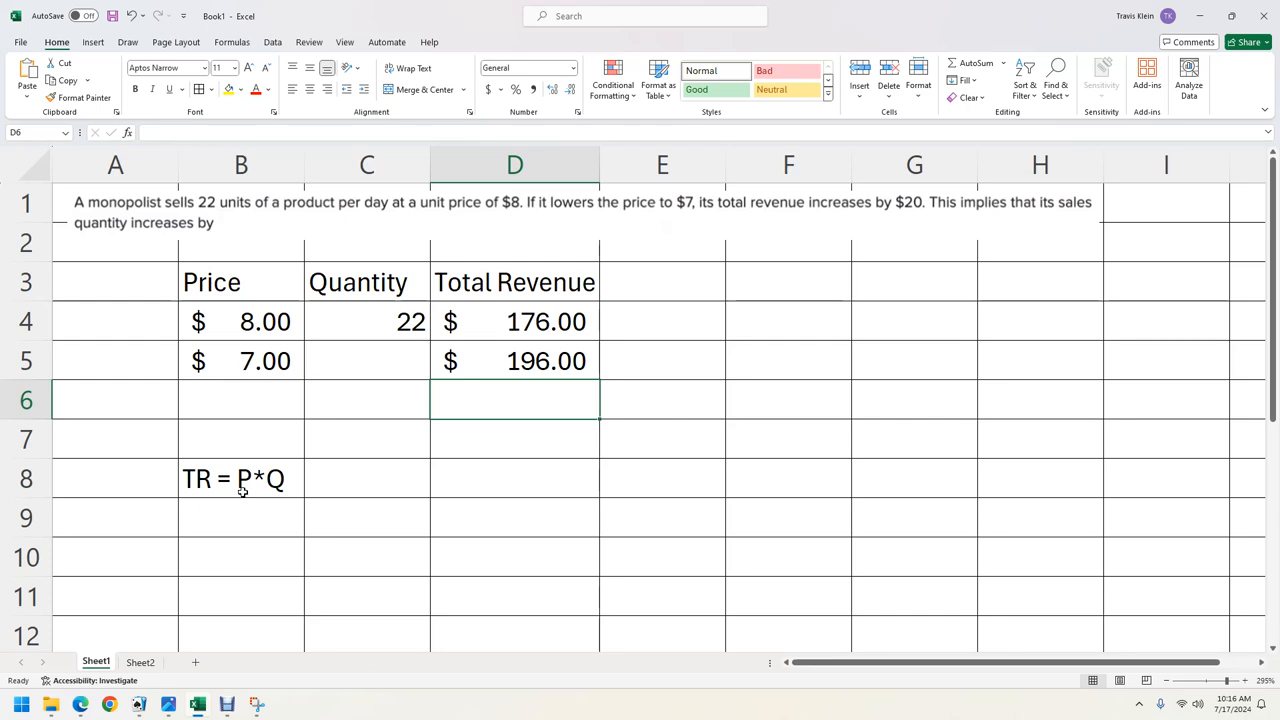
pyautogui.moveTo(250, 488)
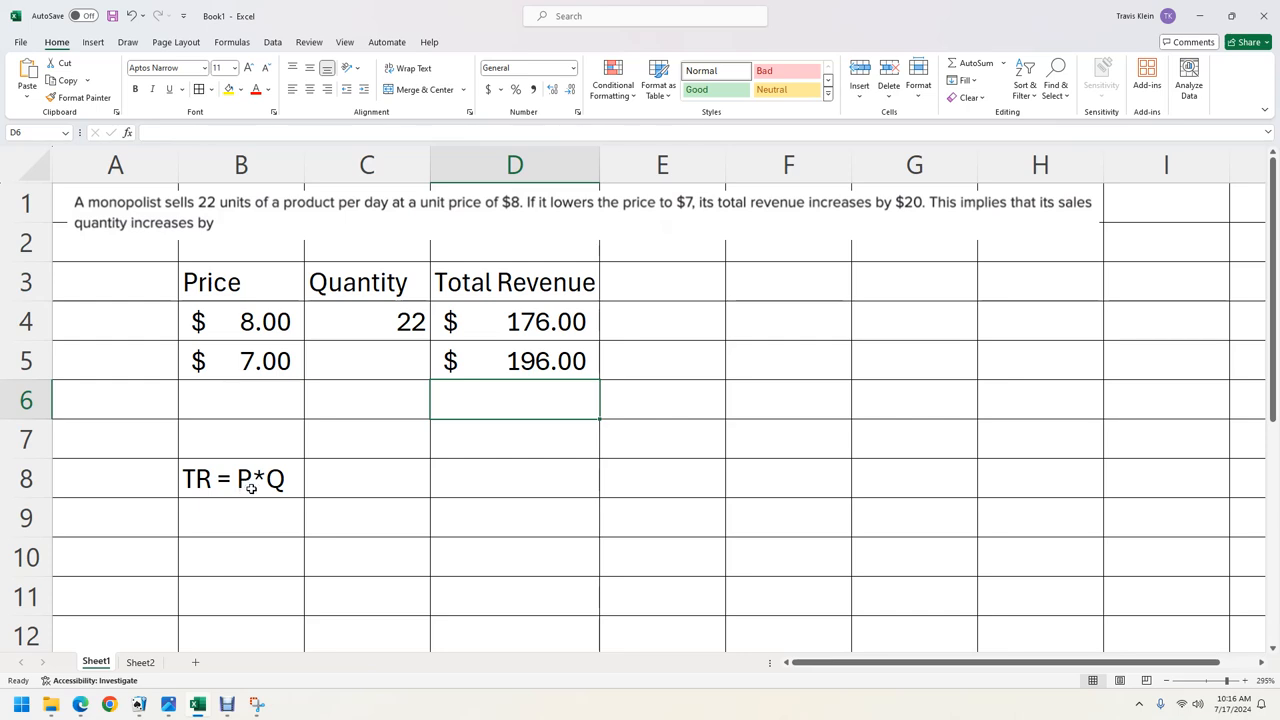
pyautogui.moveTo(227, 499)
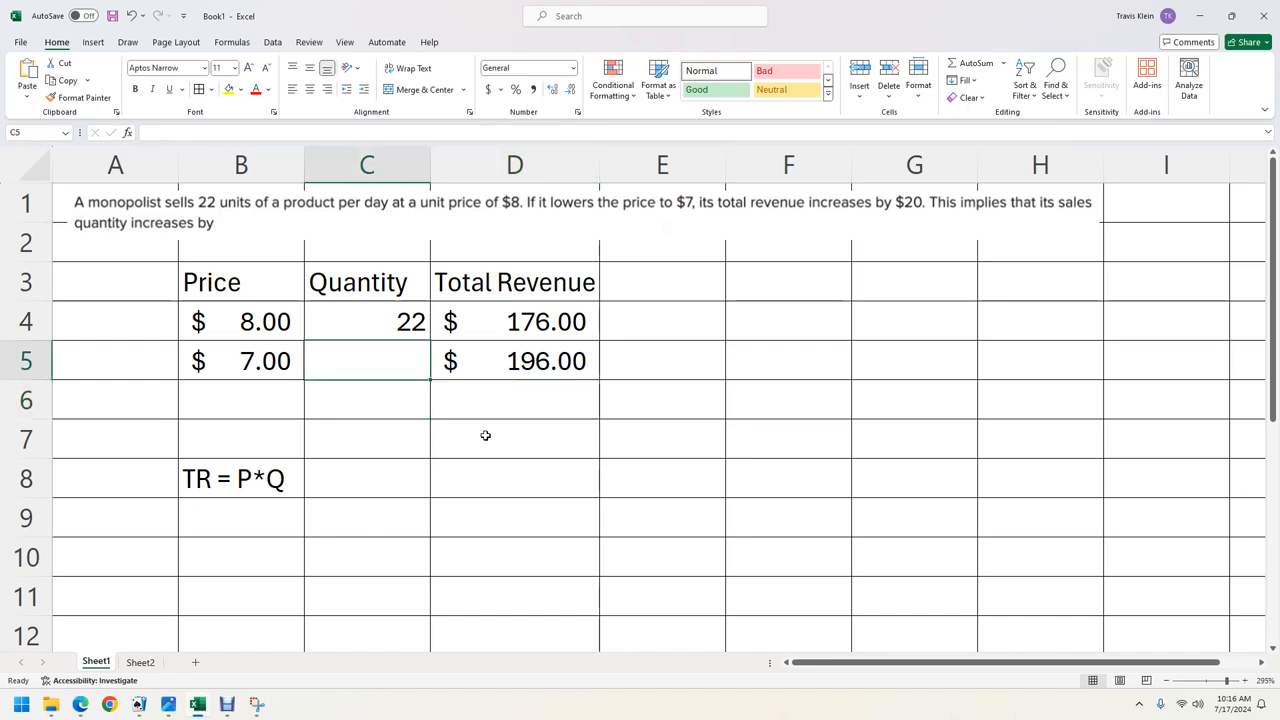
# - Build the quantity formula =D5/B5 in C5 to get 28
pyautogui.write('=')
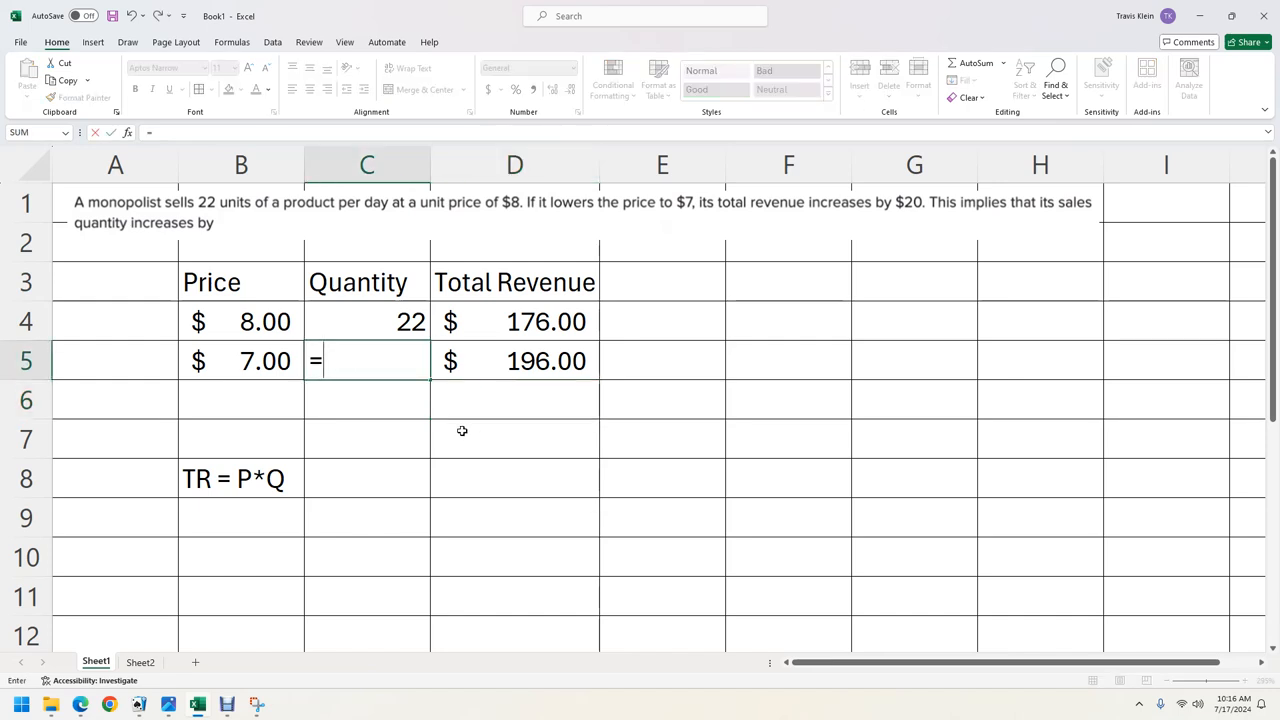
pyautogui.click(514, 361)
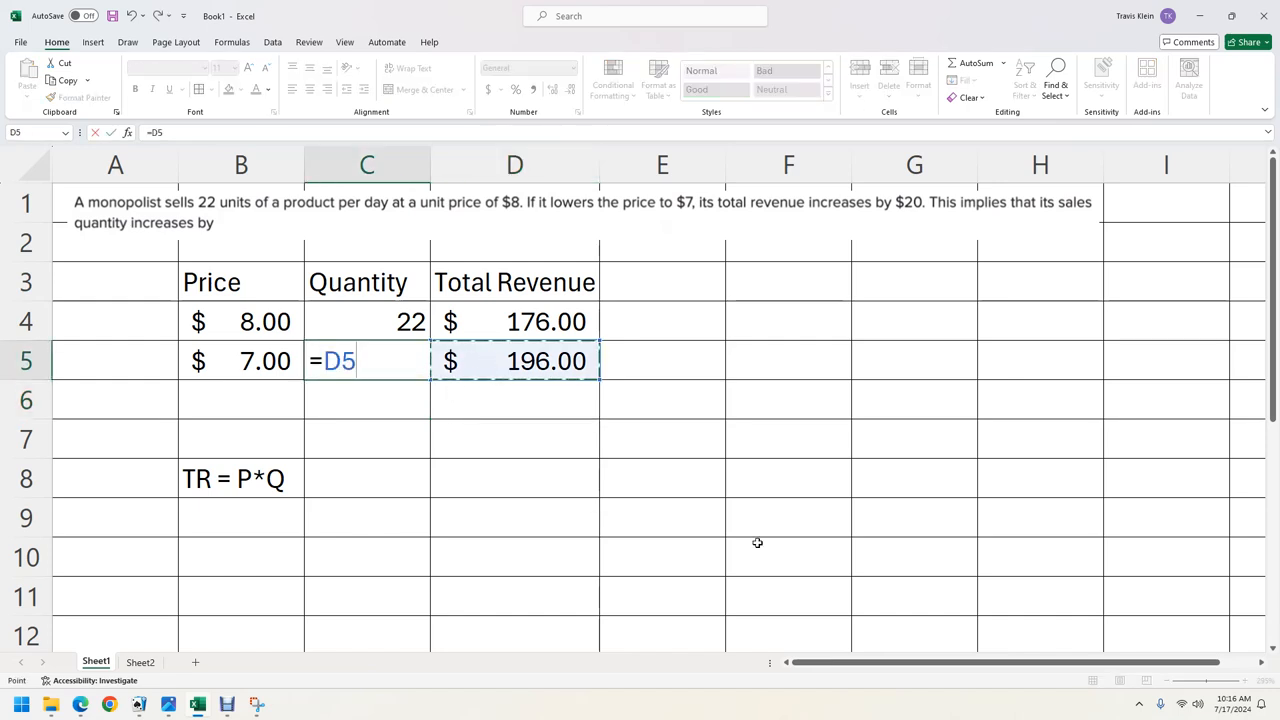
pyautogui.write('/')
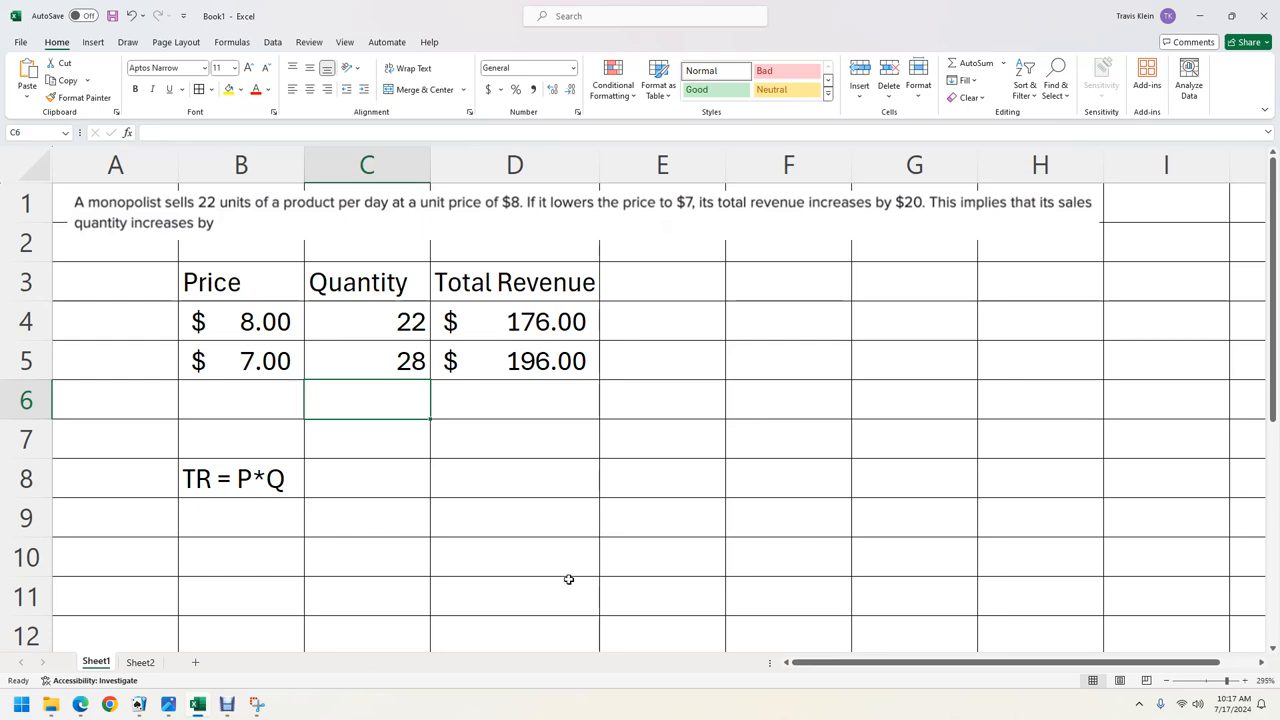
pyautogui.moveTo(871, 533)
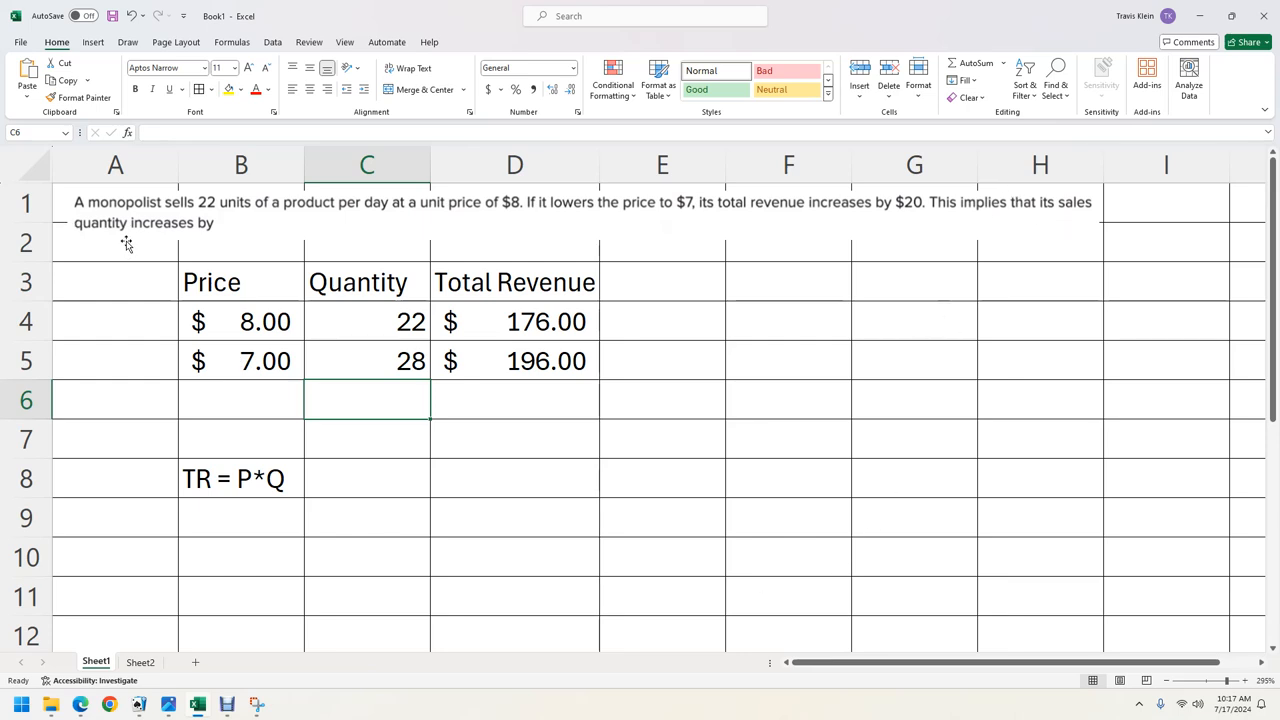
# - Label C7 'difference:' and enter =C5-C4 in D7, showing a quantity increase of 6
pyautogui.moveTo(367, 321); pyautogui.dragTo(367, 361)
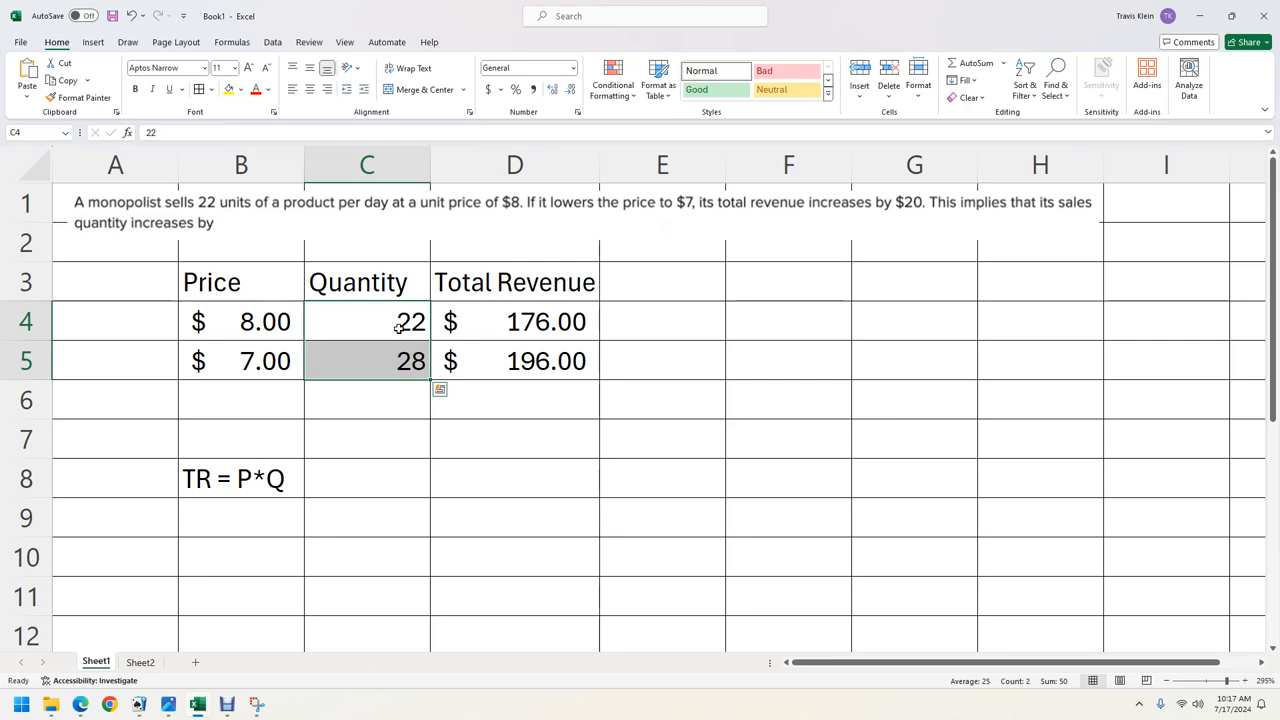
pyautogui.click(366, 438)
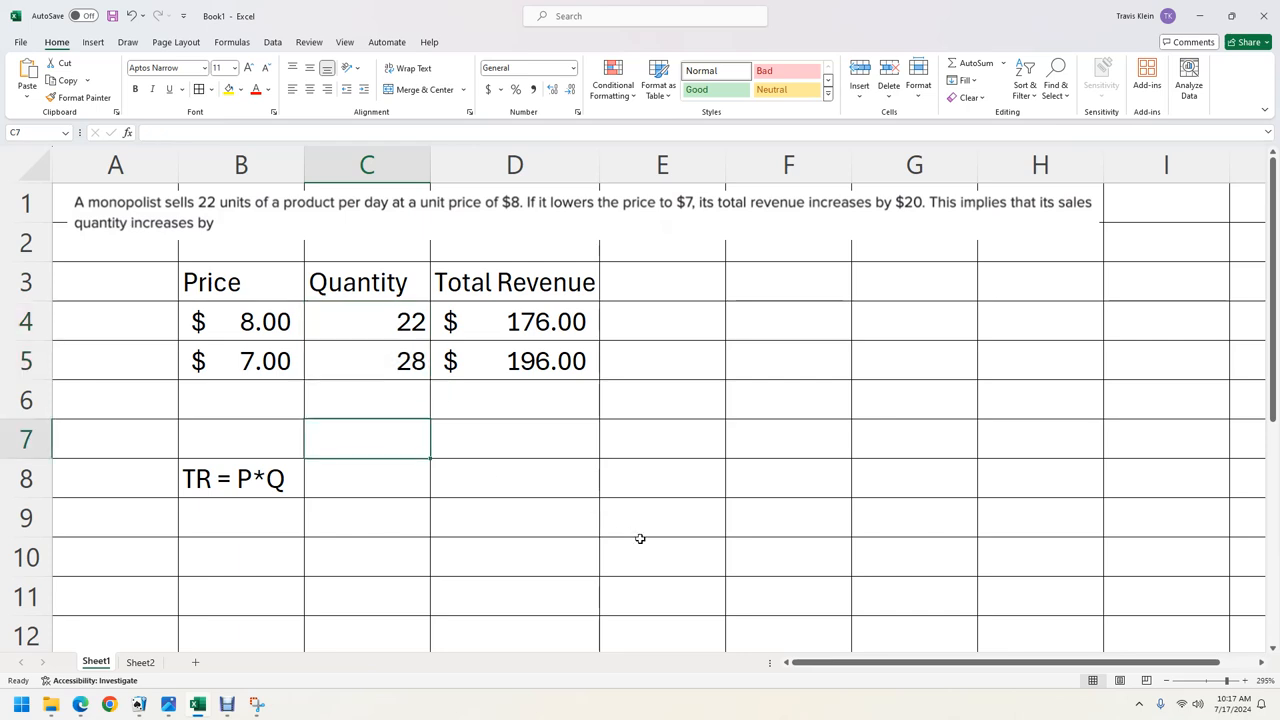
pyautogui.write('difference:')
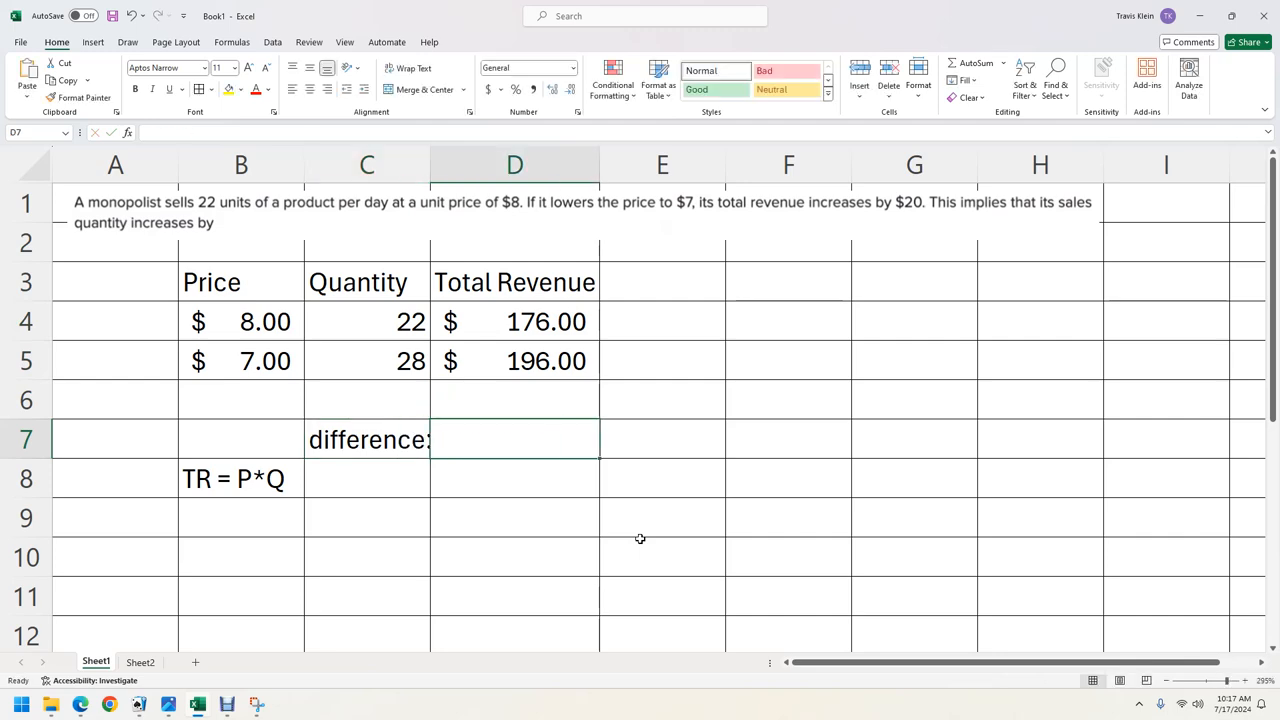
pyautogui.write('=')
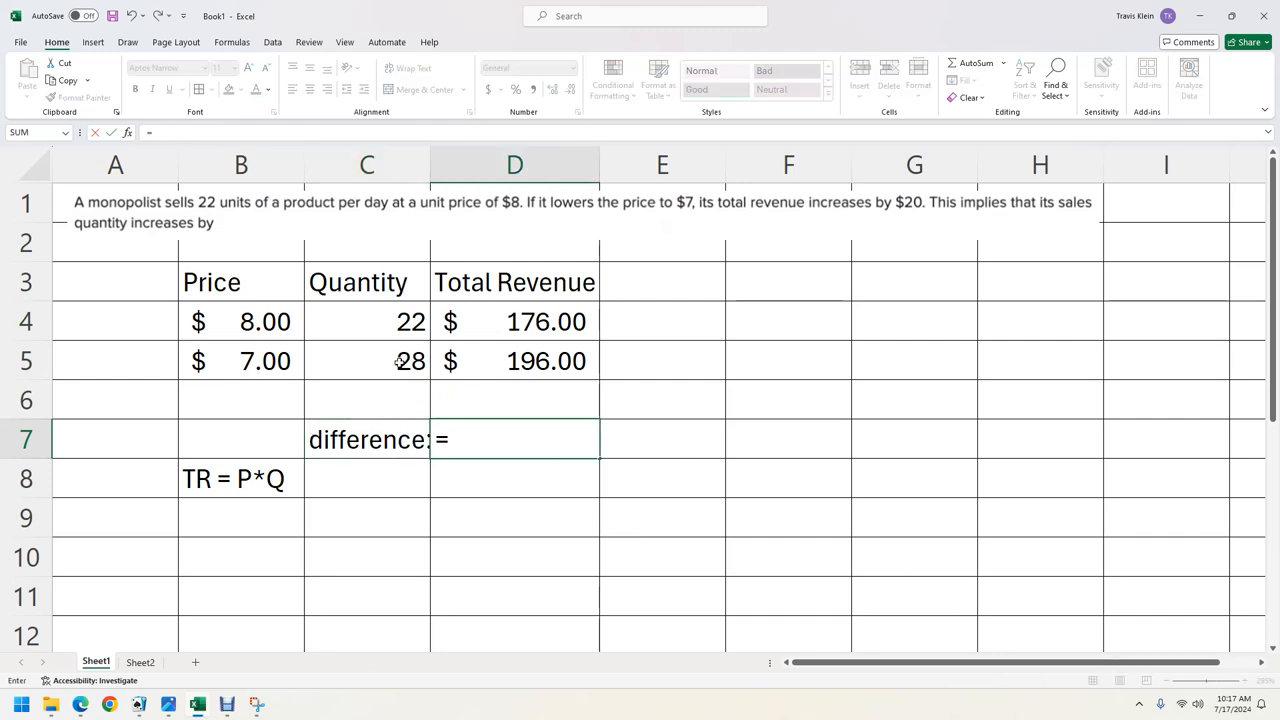
pyautogui.click(367, 361)
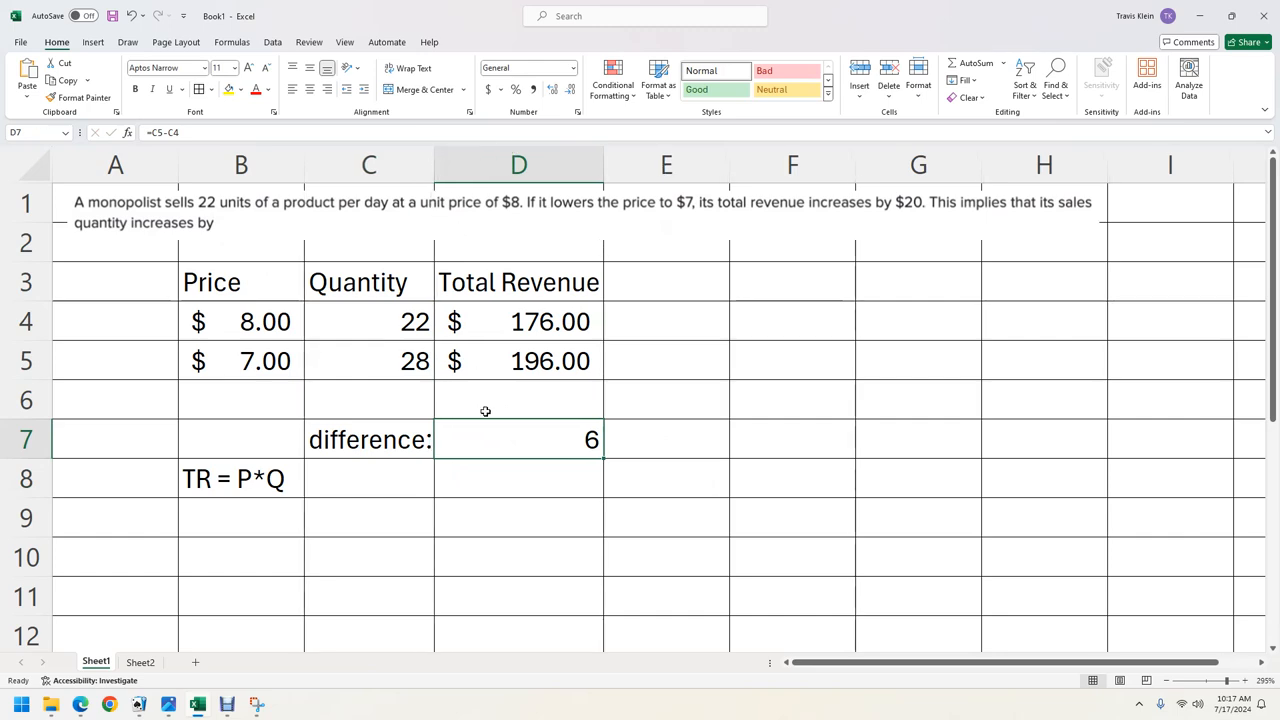
pyautogui.click(518, 517)
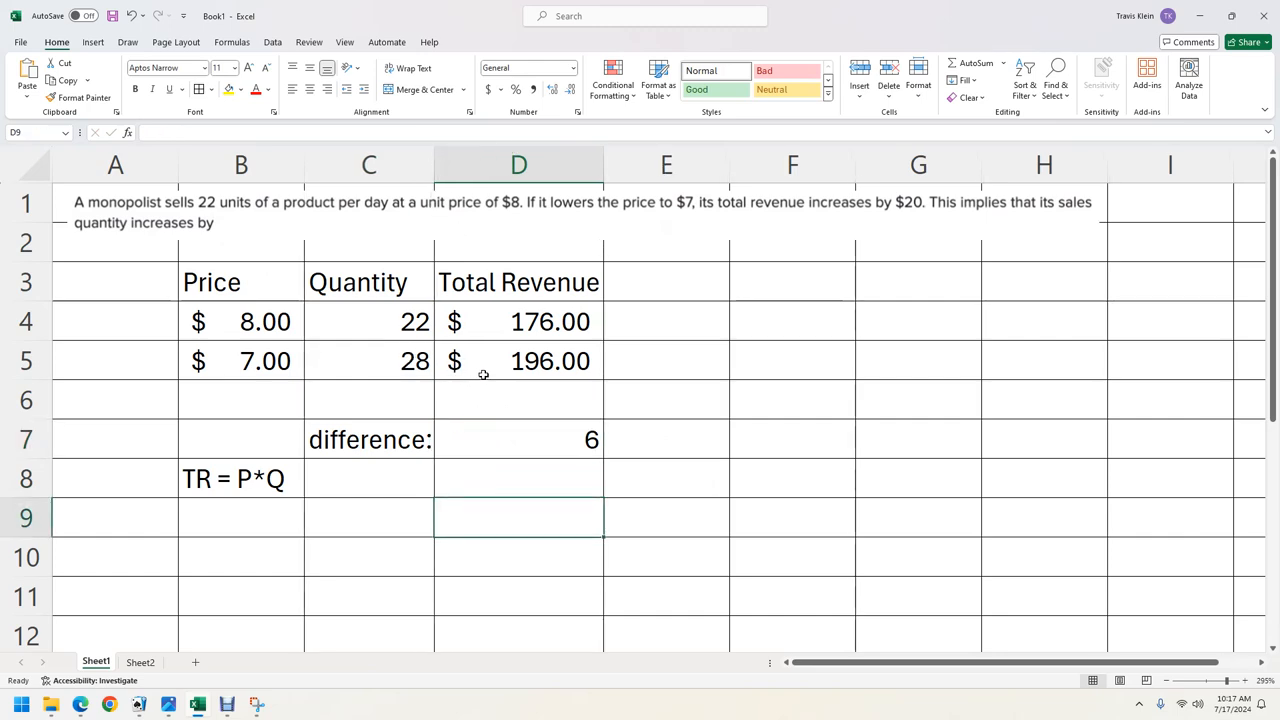
pyautogui.moveTo(537, 440)
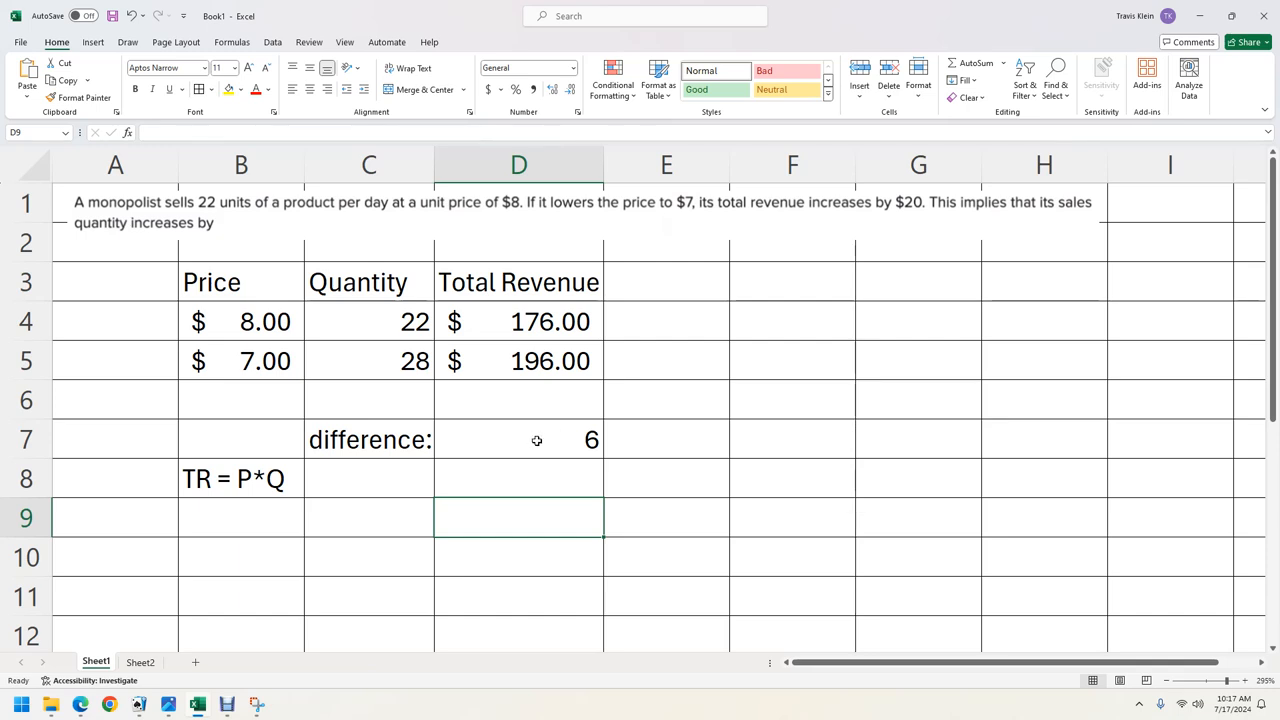
pyautogui.moveTo(443, 540)
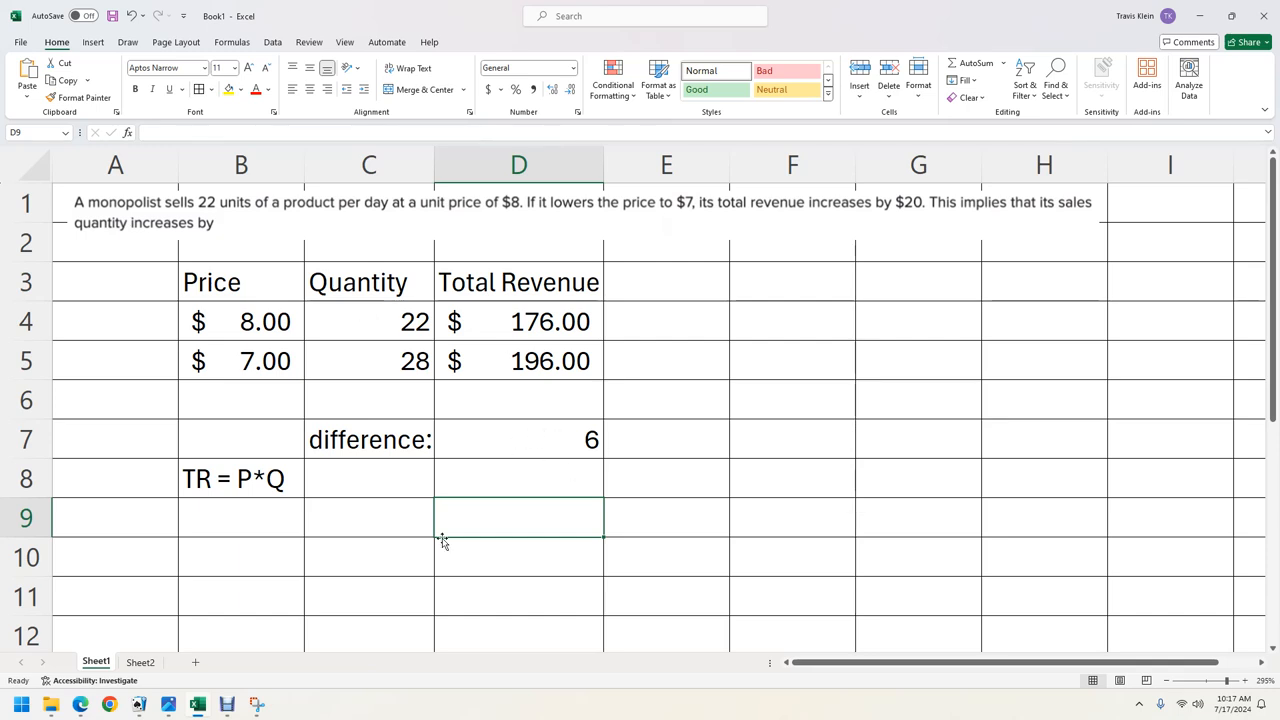